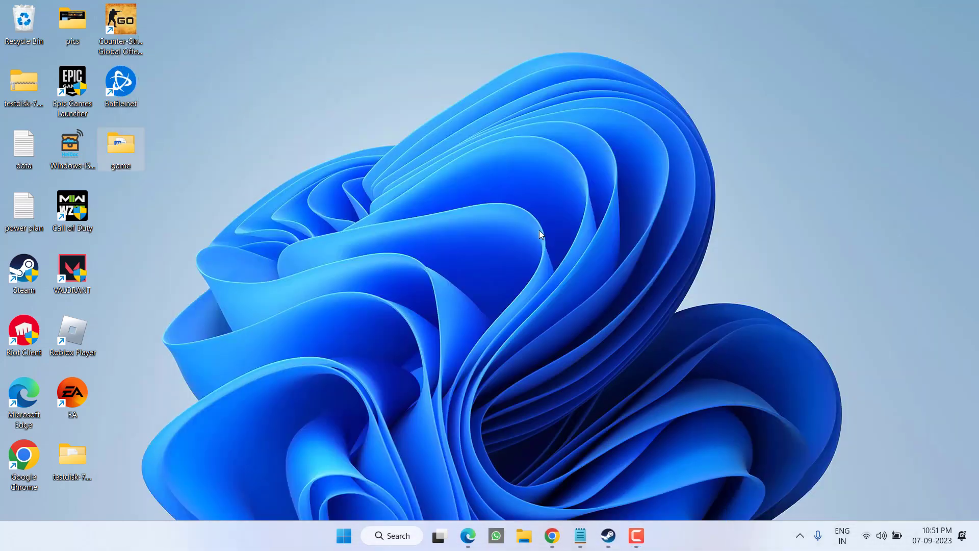
pyautogui.moveTo(540, 239)
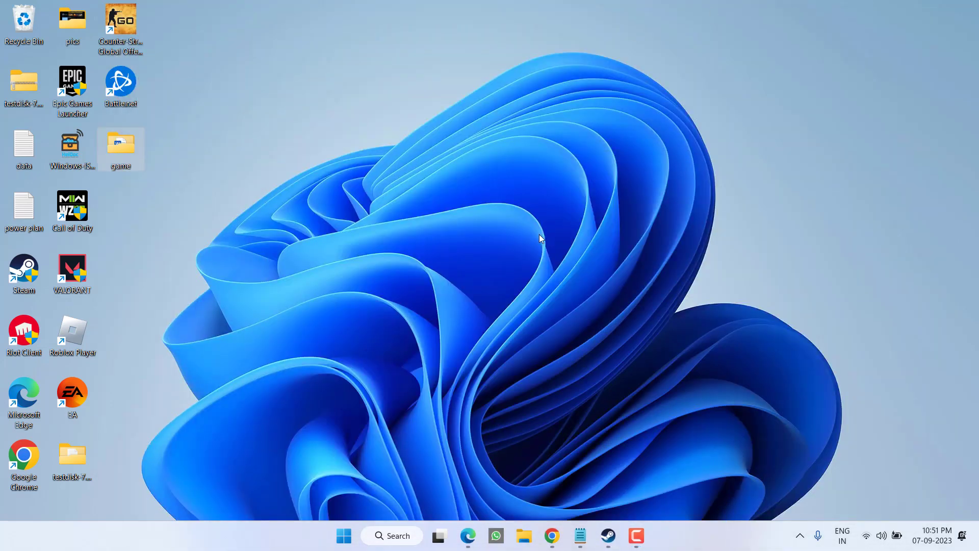
# Search the Start menu for PowerShell and run Windows PowerShell as administrator.
pyautogui.click(343, 535)
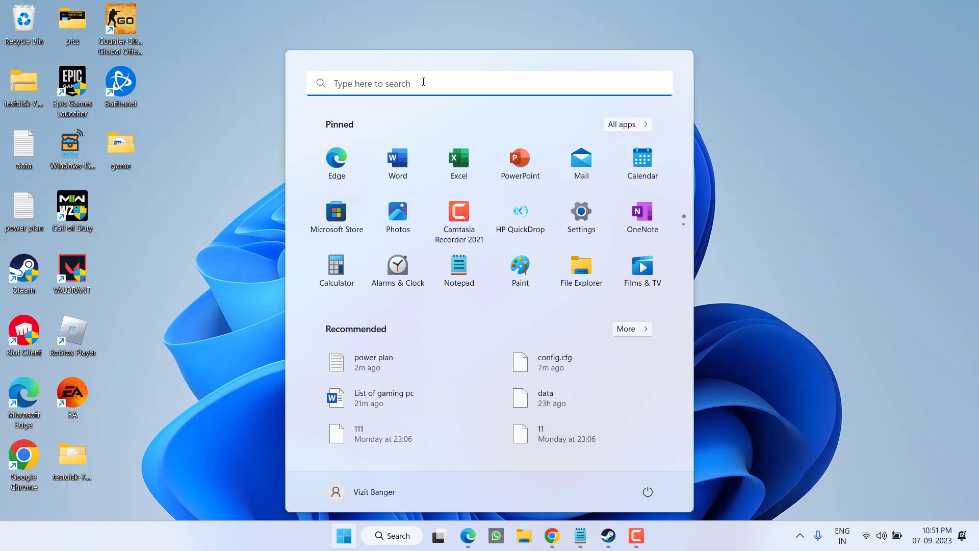
pyautogui.write('POWERSHE')
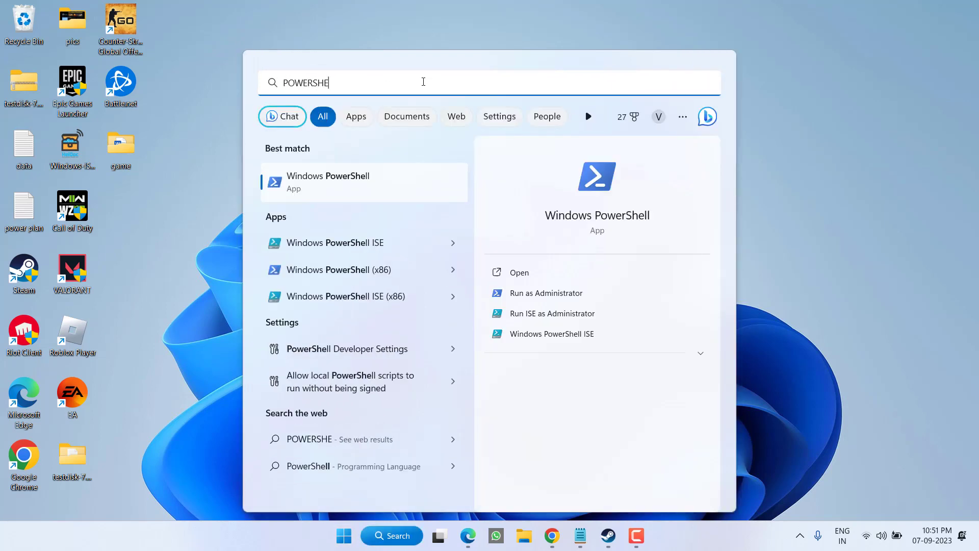
pyautogui.moveTo(546, 293)
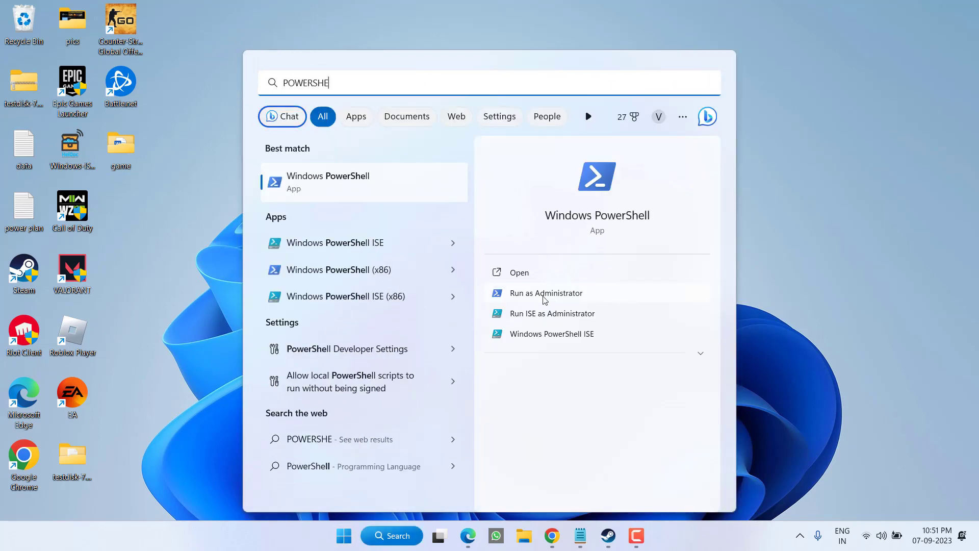
pyautogui.click(545, 293)
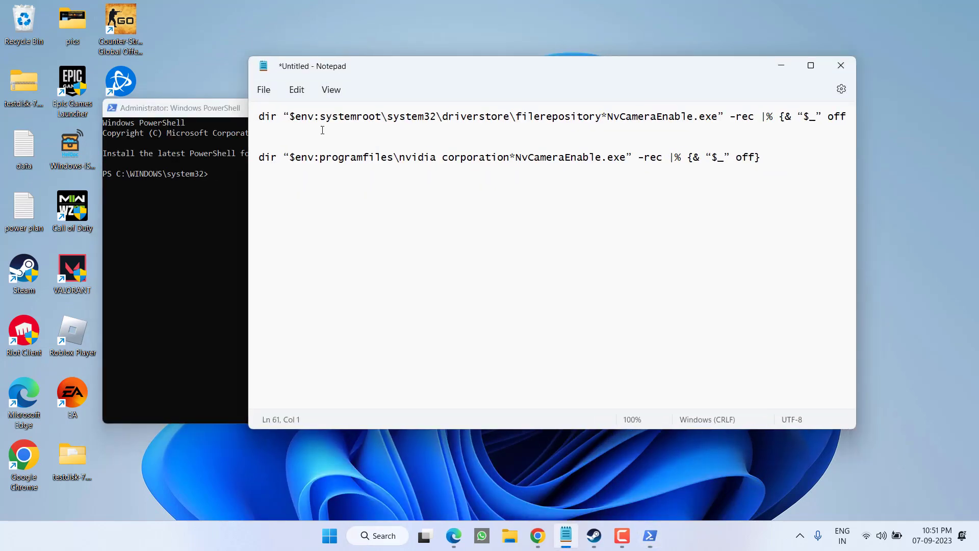
pyautogui.moveTo(395, 165)
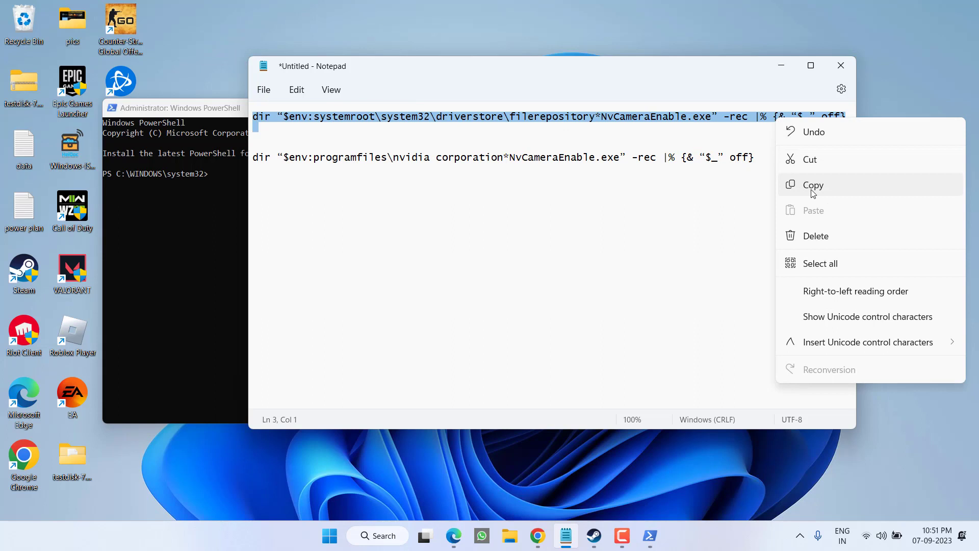
# Copy the first NvCameraEnable dir command from the Notepad list.
pyautogui.click(812, 185)
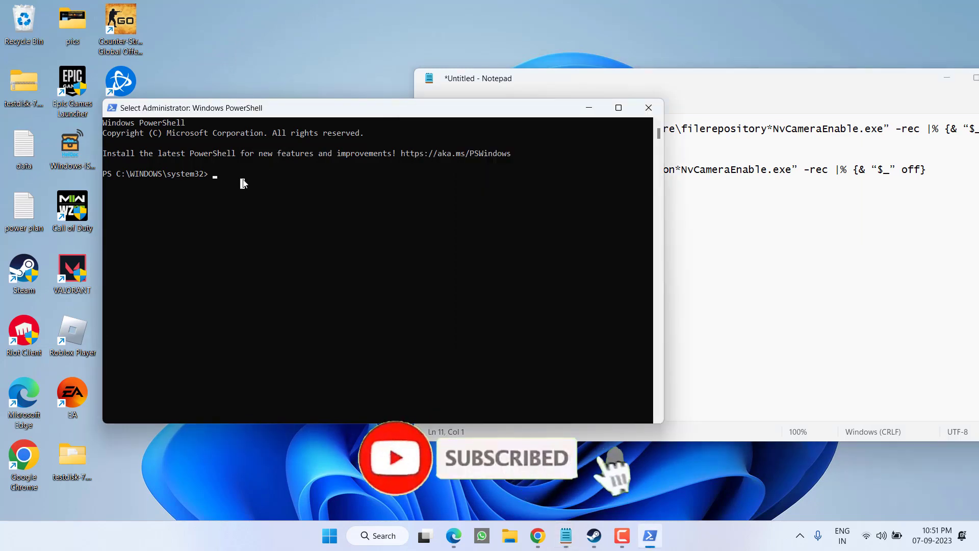
# Paste and run the NvCameraEnable commands, then close PowerShell after the access-denied error.
pyautogui.press('ctrl+v')
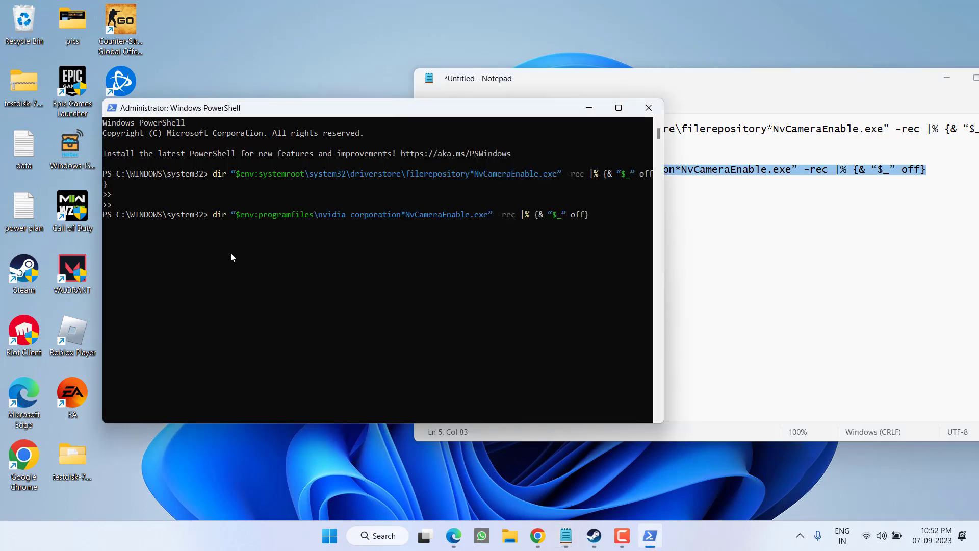
pyautogui.moveTo(229, 263)
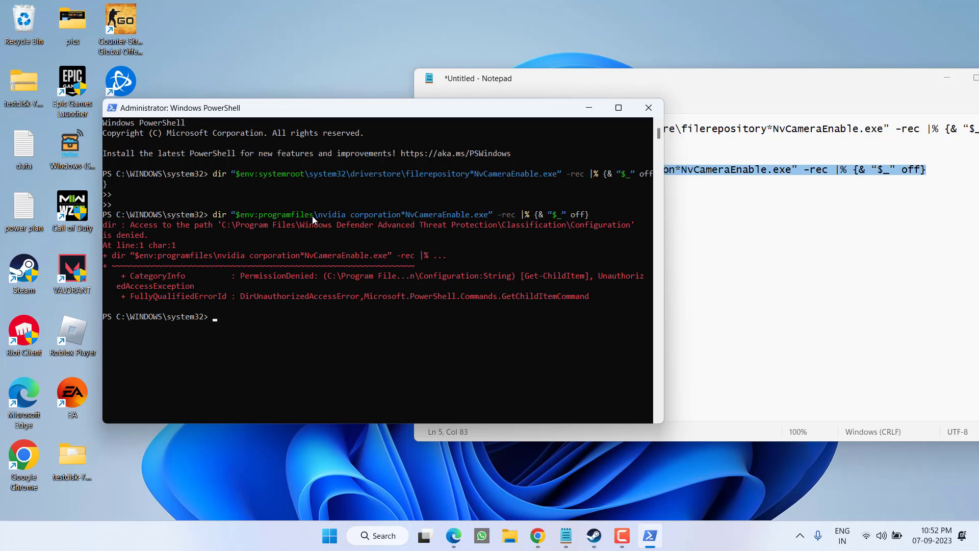
pyautogui.moveTo(298, 244)
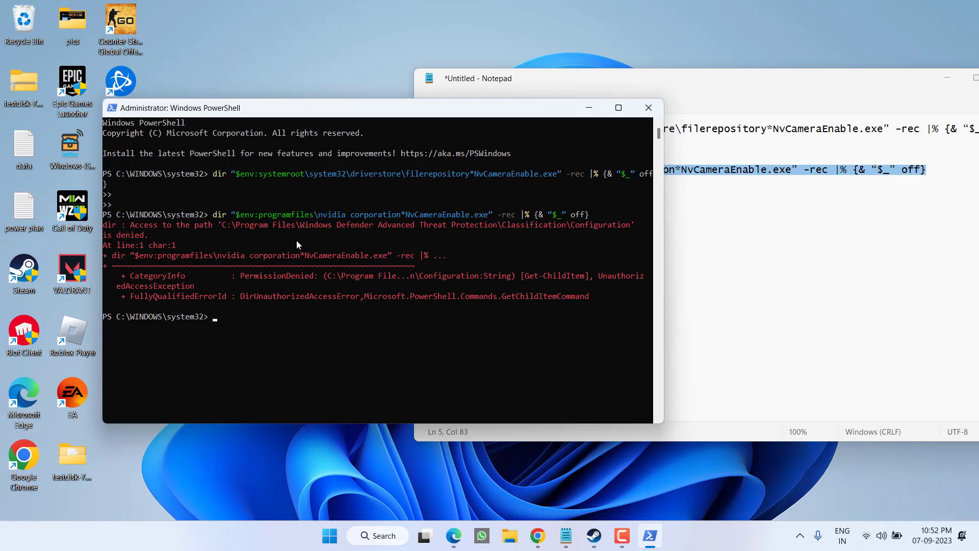
pyautogui.doubleClick(227, 256)
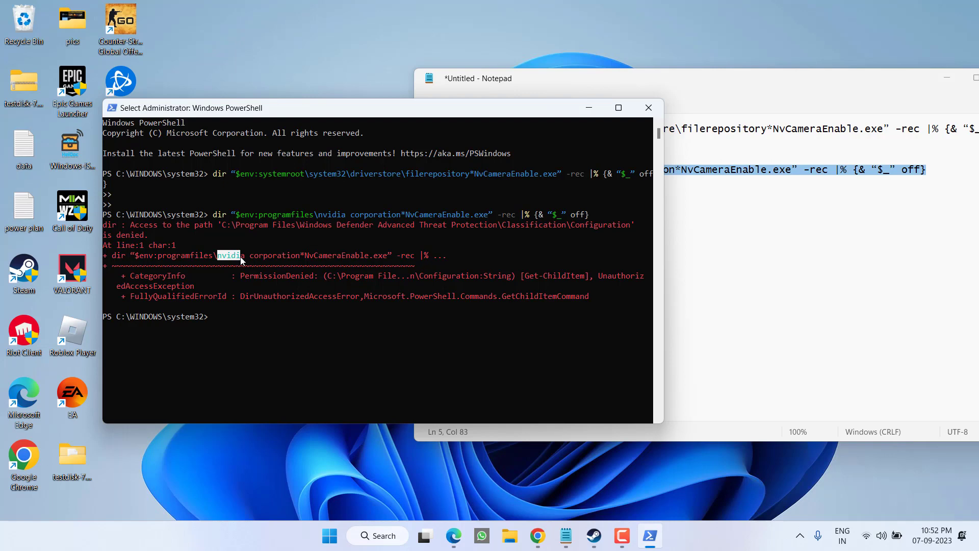
pyautogui.moveTo(241, 255); pyautogui.dragTo(302, 255)
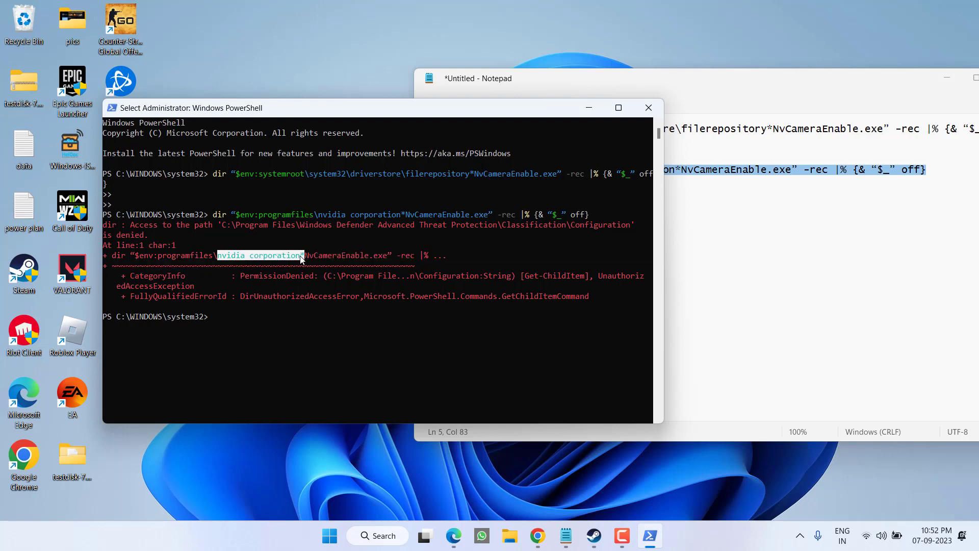
pyautogui.moveTo(635, 125)
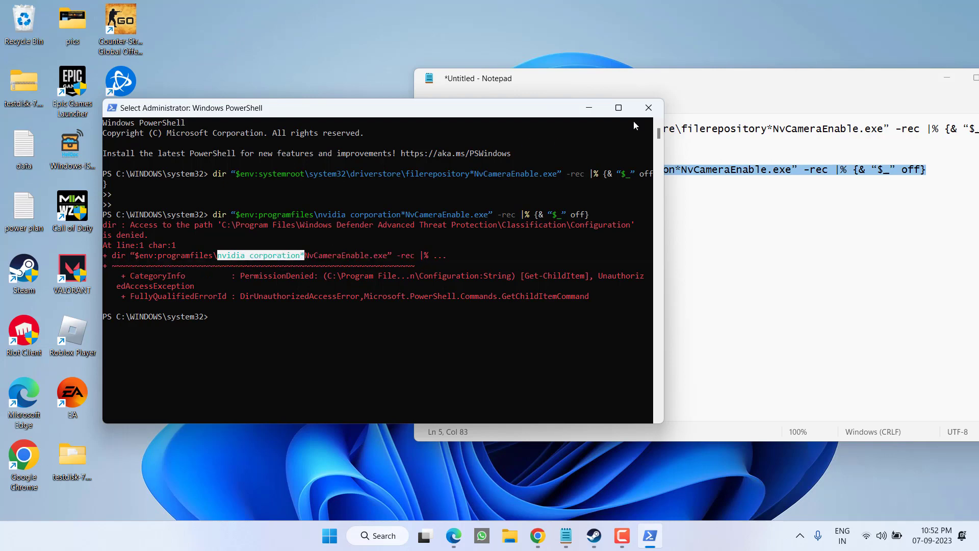
pyautogui.moveTo(649, 108)
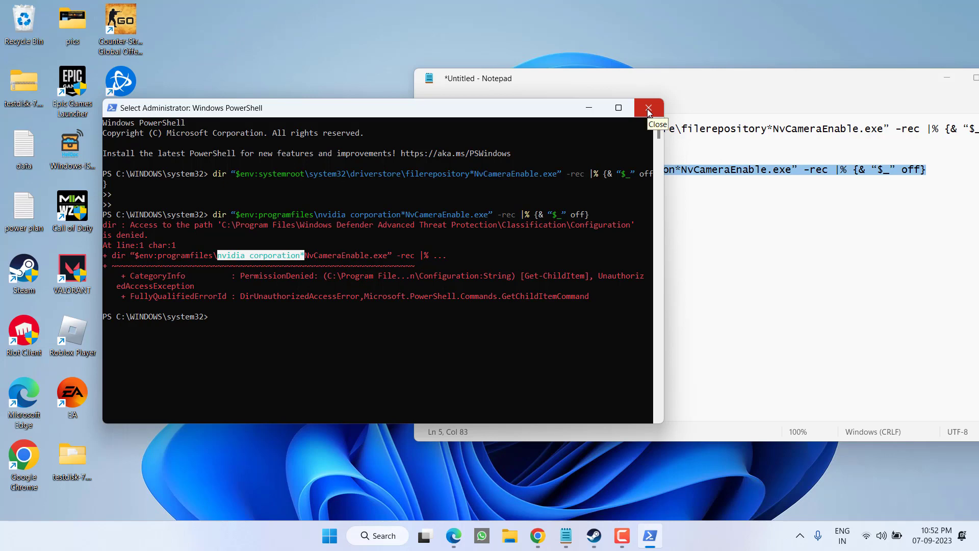
pyautogui.click(649, 107)
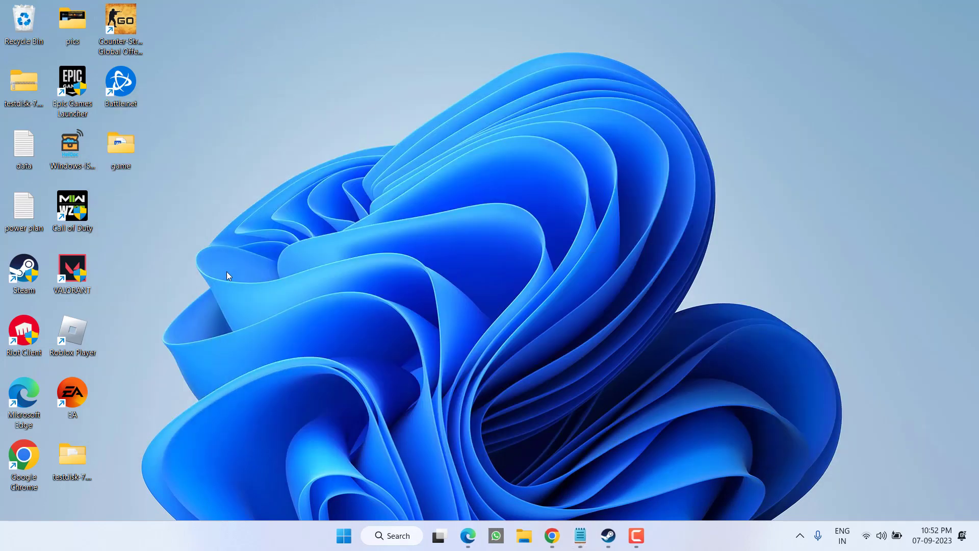
pyautogui.moveTo(212, 291)
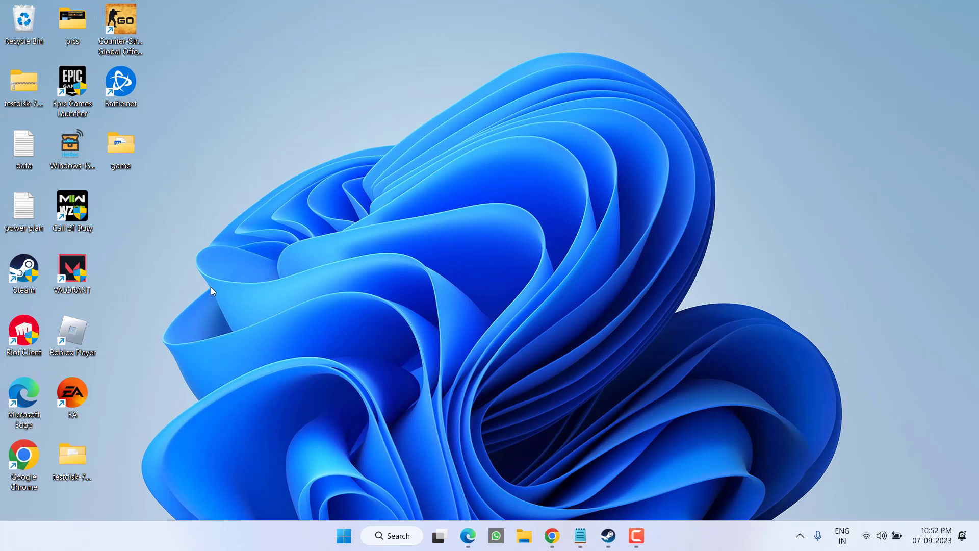
pyautogui.moveTo(176, 276)
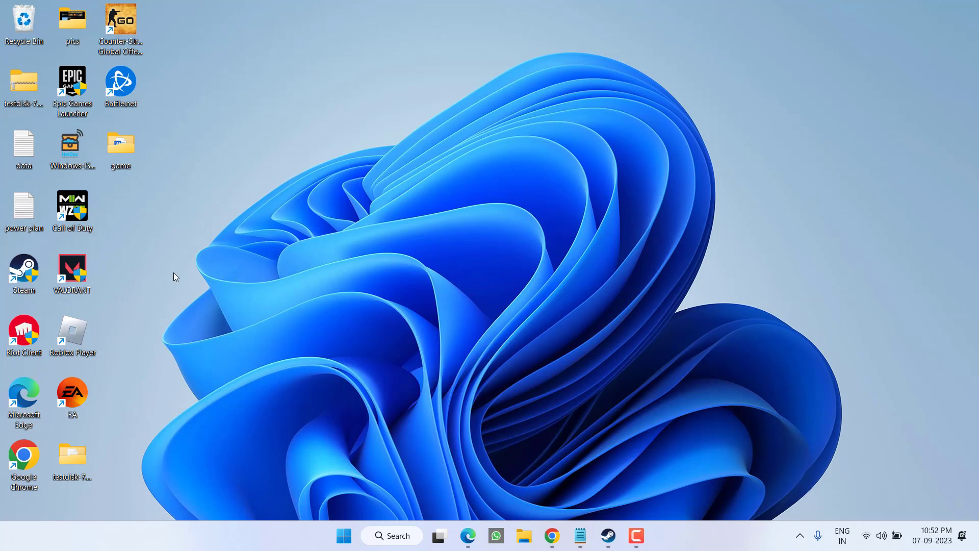
pyautogui.moveTo(184, 275)
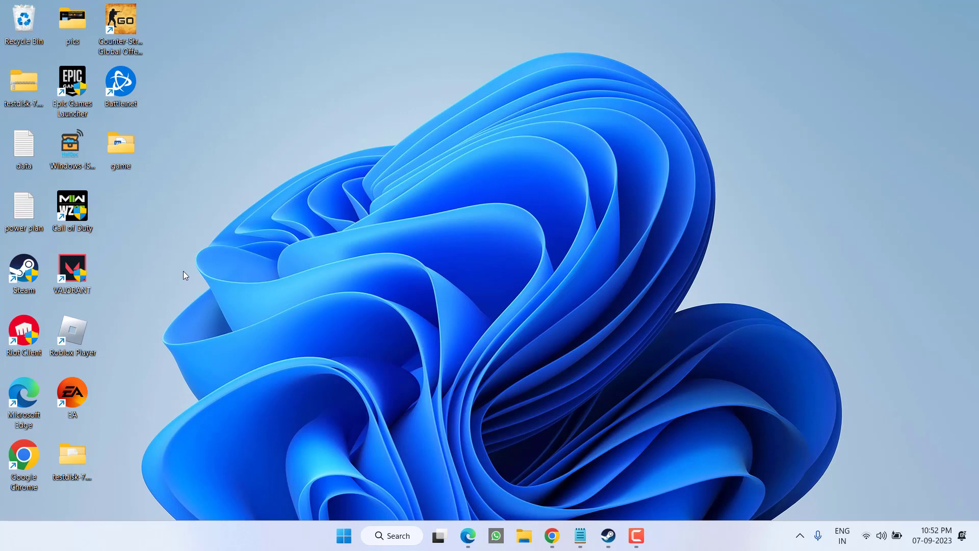
pyautogui.moveTo(186, 292)
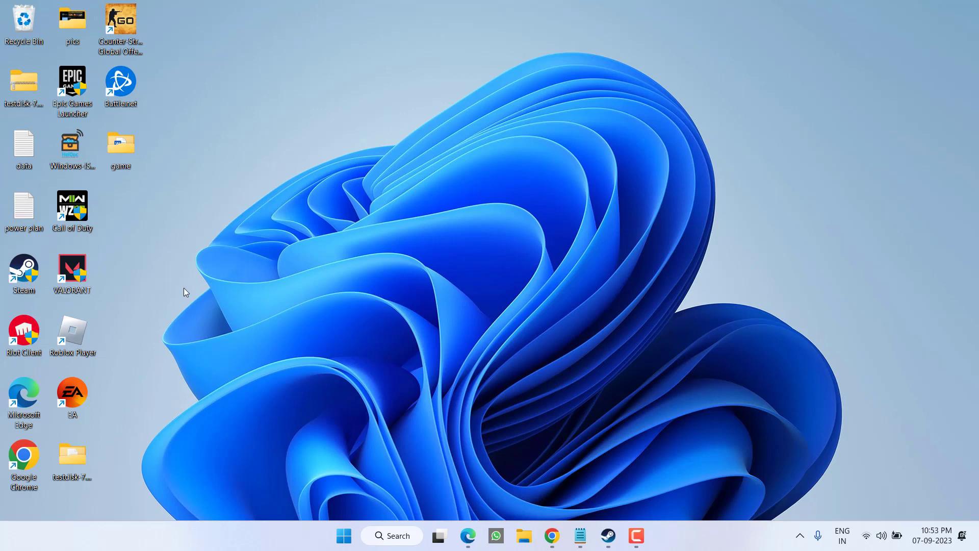
pyautogui.click(120, 144)
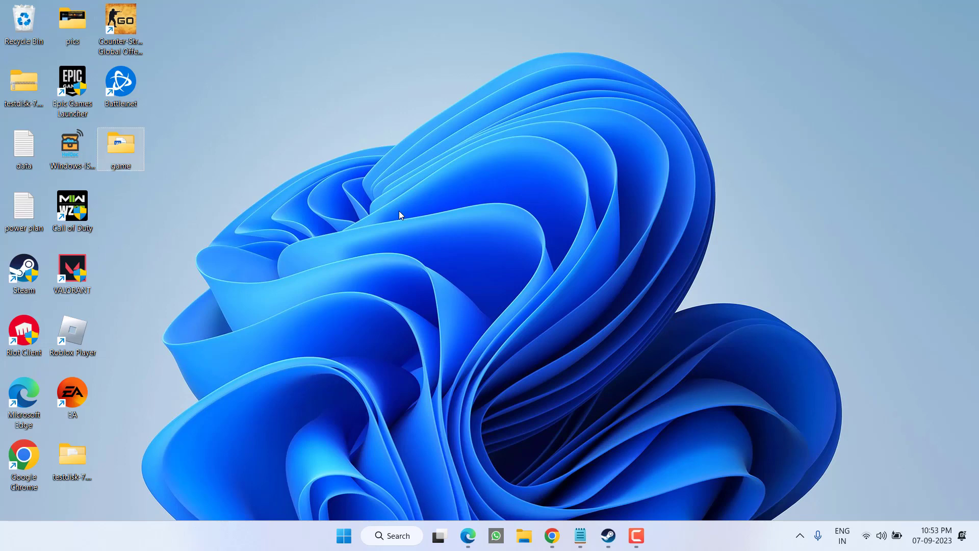
# Browse from Program Files (x86)\Steam userdata into the 730 game's local cfg folder.
pyautogui.click(524, 535)
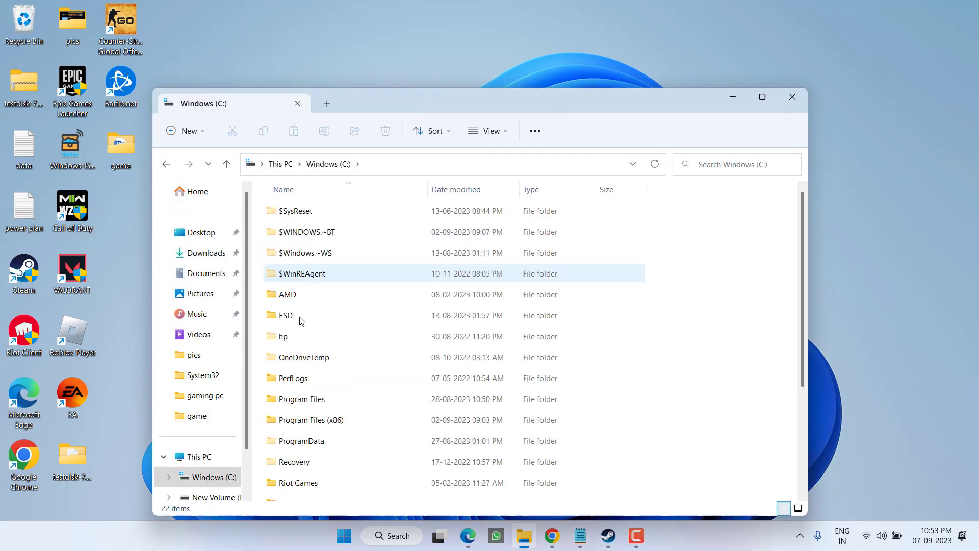
pyautogui.moveTo(318, 420)
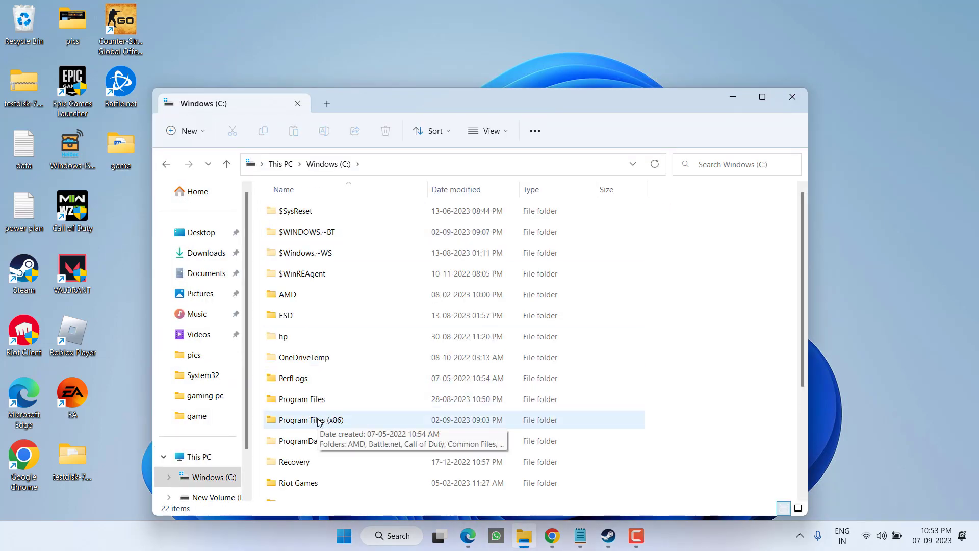
pyautogui.doubleClick(311, 420)
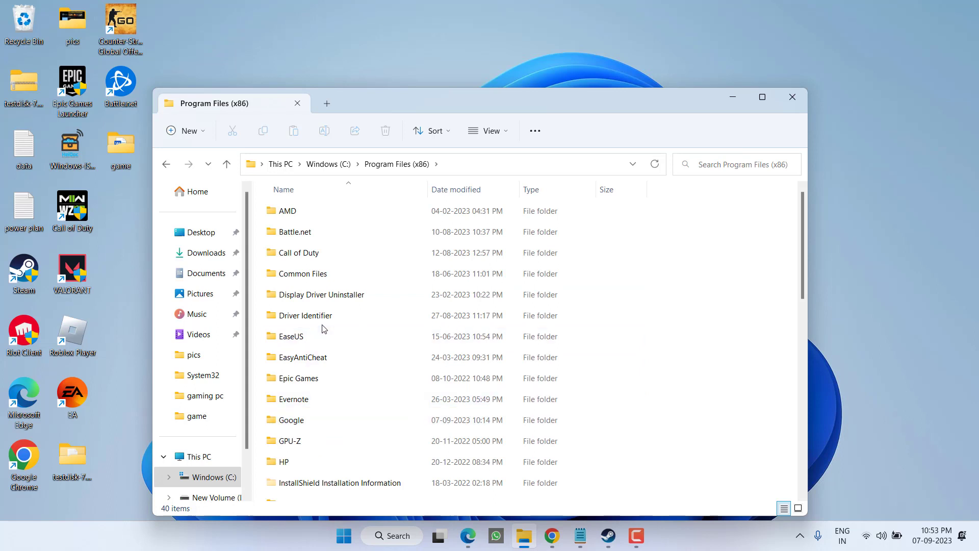
pyautogui.click(288, 263)
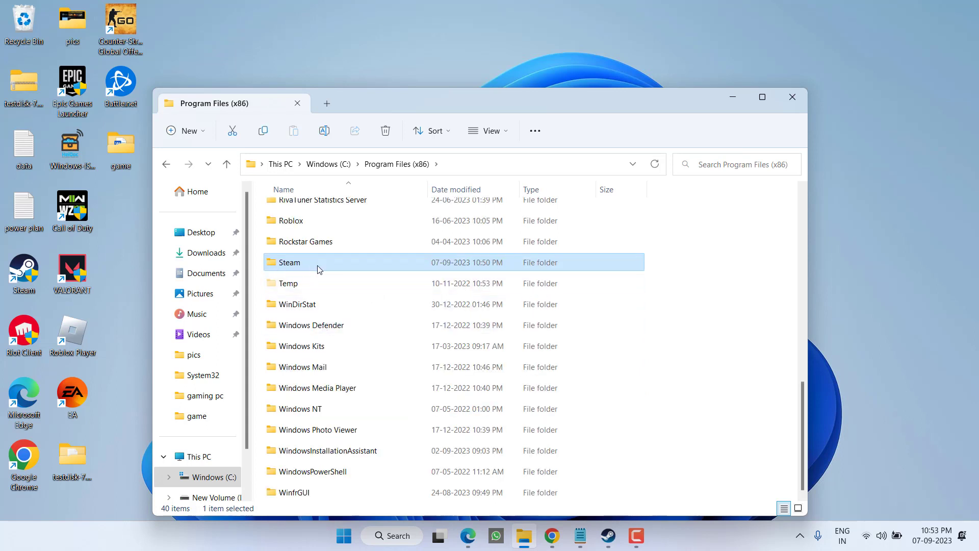
pyautogui.doubleClick(290, 262)
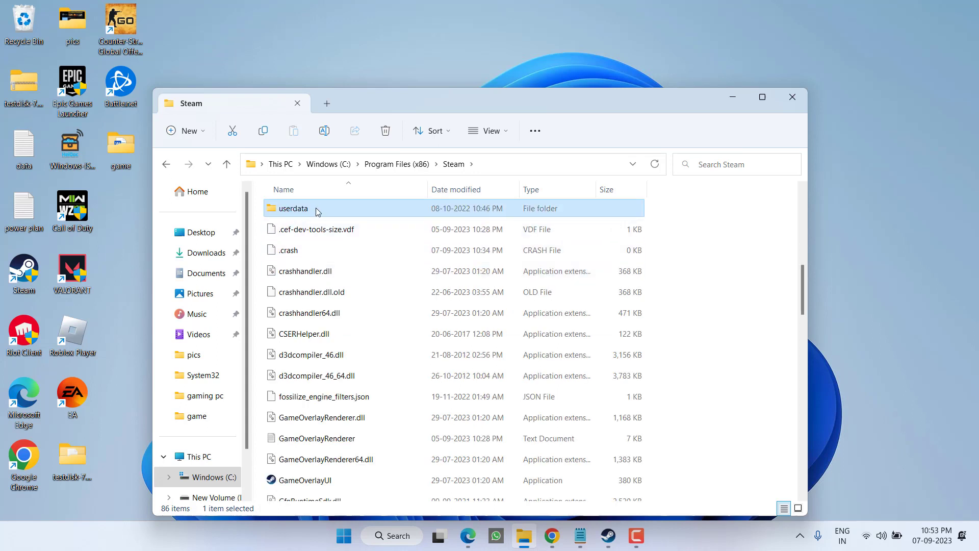
pyautogui.doubleClick(293, 209)
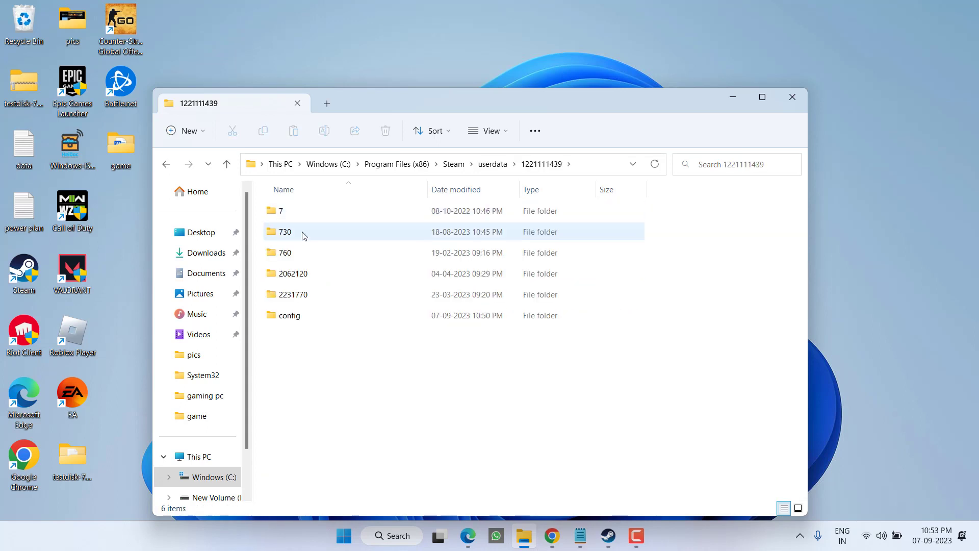
pyautogui.moveTo(285, 232)
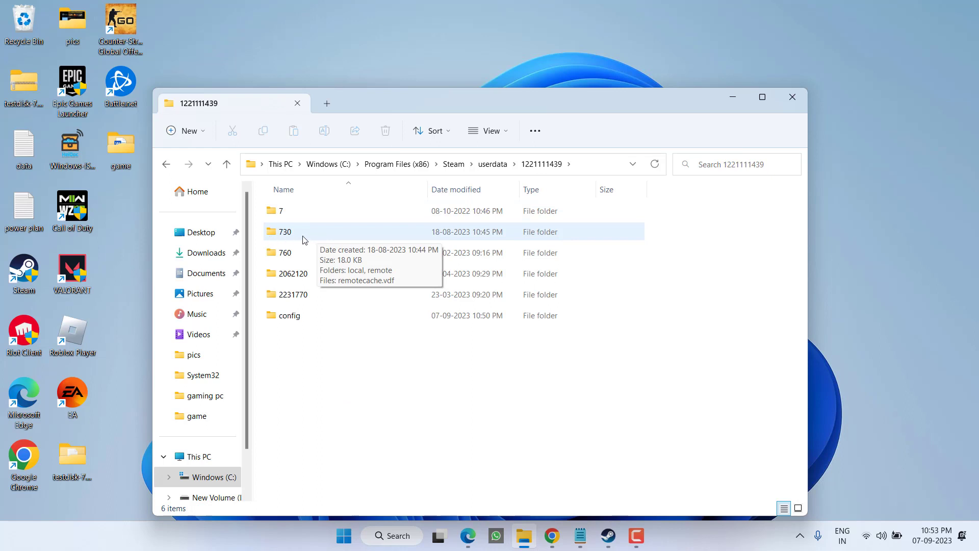
pyautogui.doubleClick(285, 232)
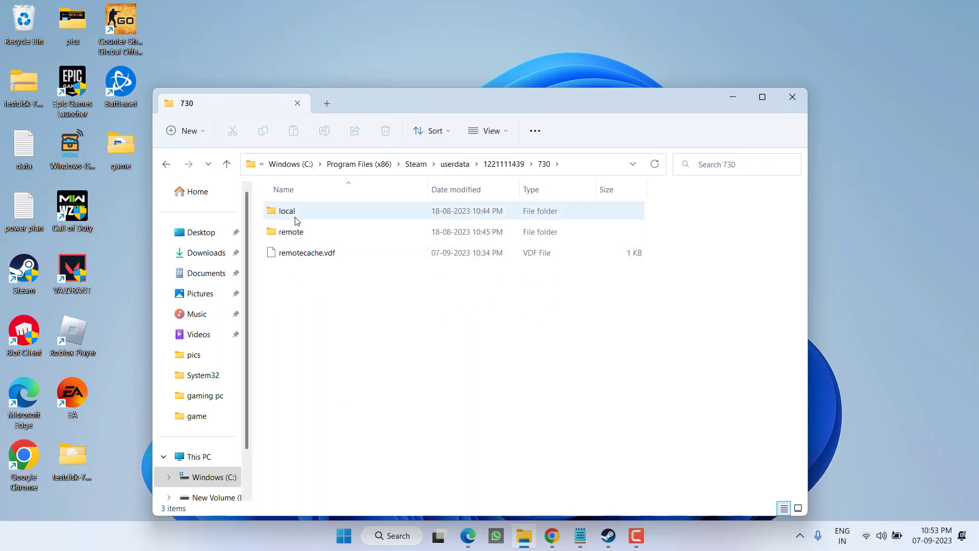
pyautogui.doubleClick(286, 211)
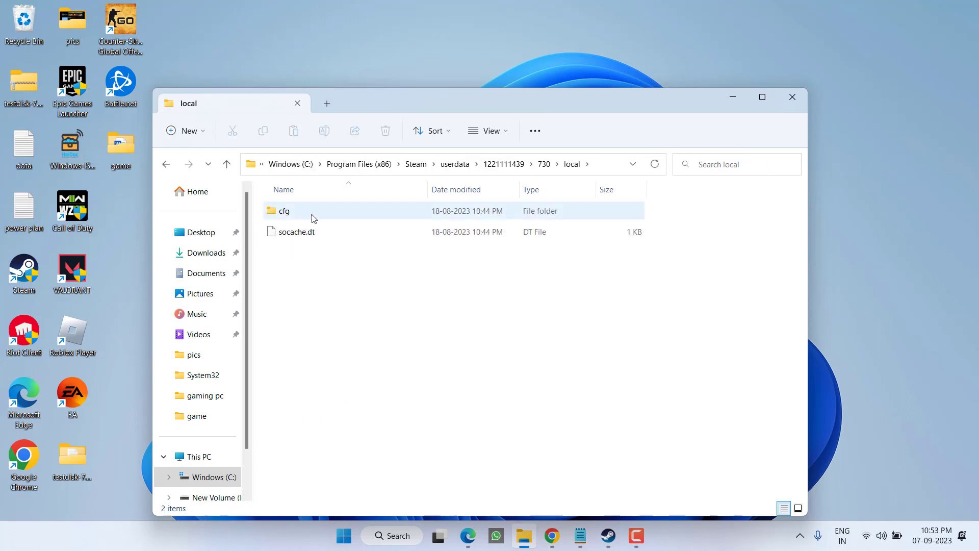
pyautogui.click(284, 211)
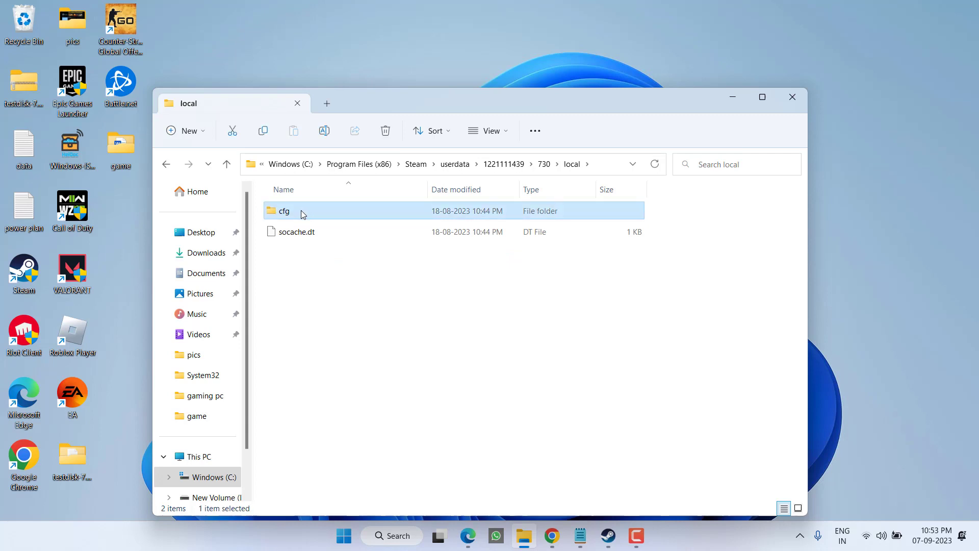
pyautogui.doubleClick(284, 211)
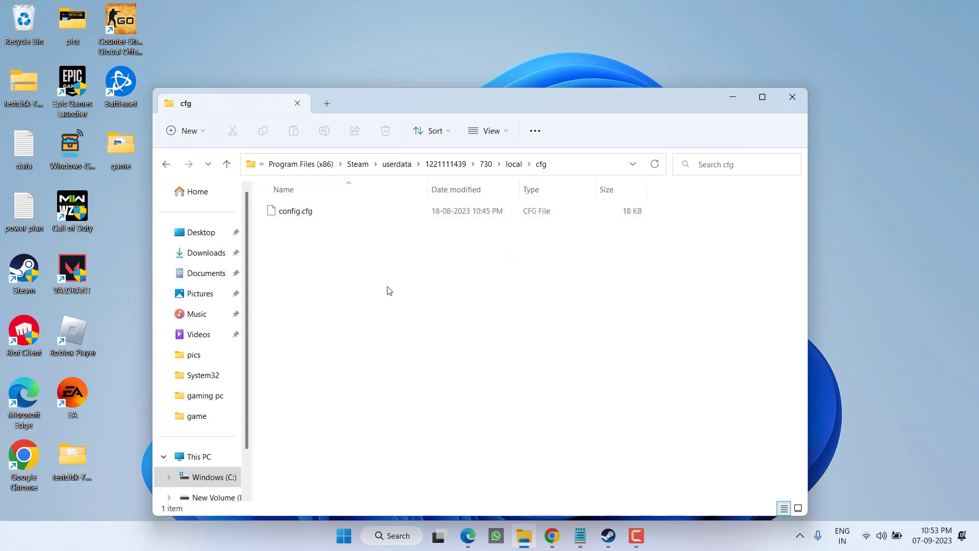
pyautogui.moveTo(384, 242)
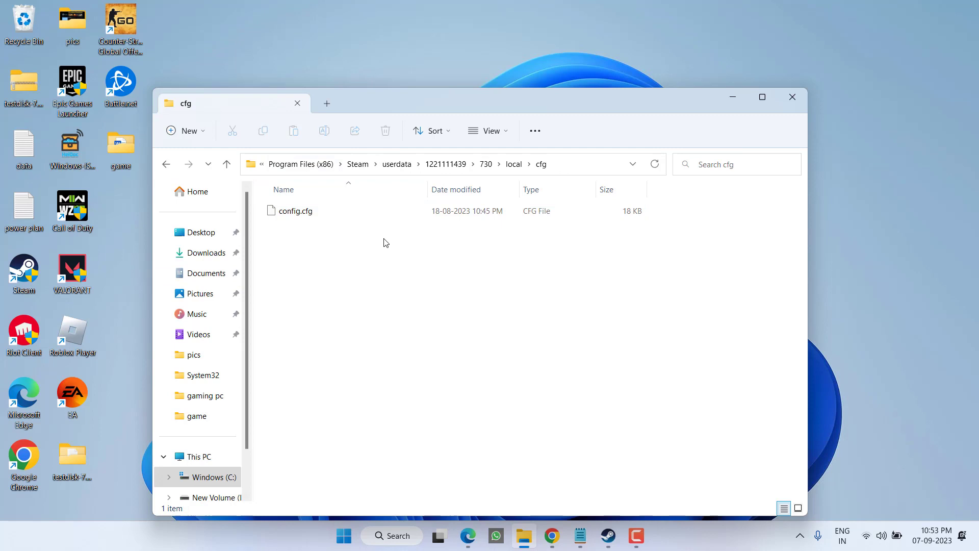
# Delete config.cfg from the cfg folder and close File Explorer.
pyautogui.click(295, 210)
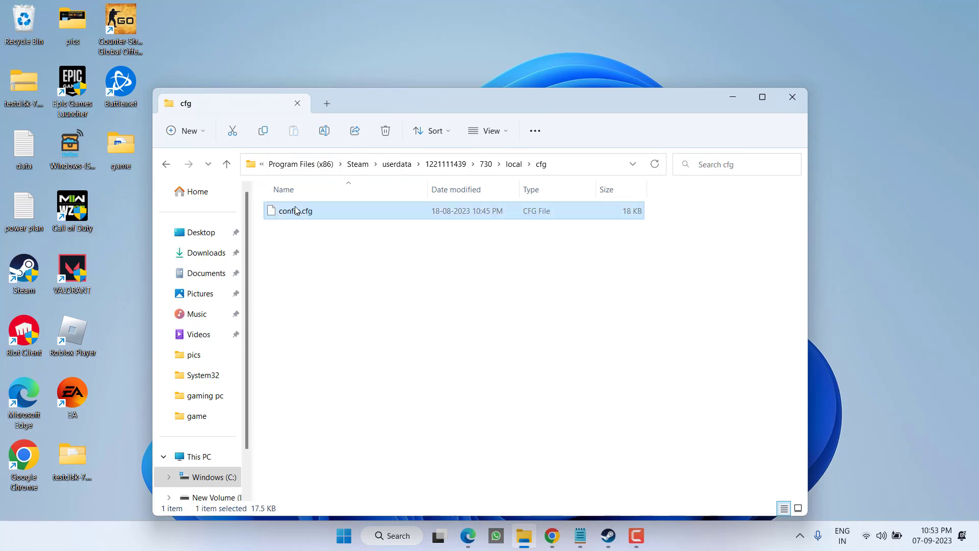
pyautogui.rightClick(294, 210)
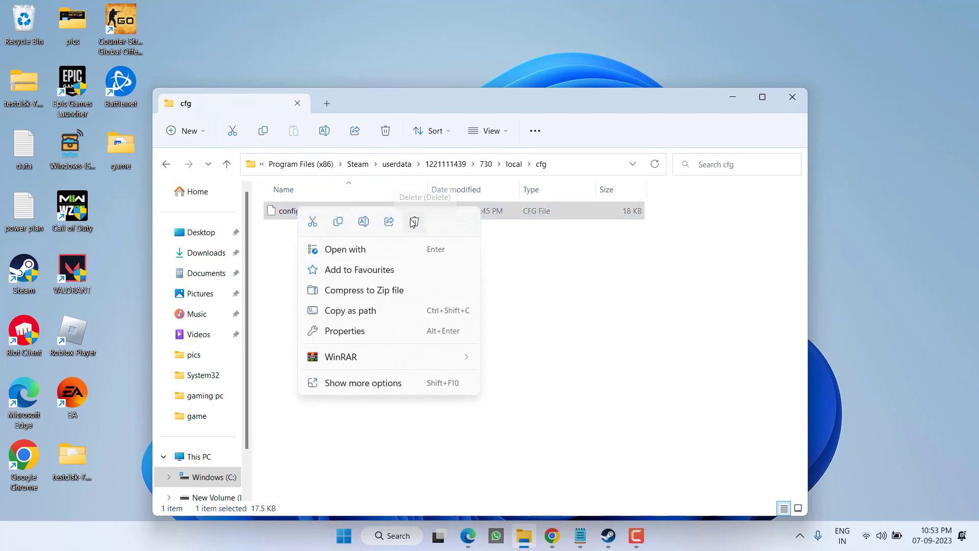
pyautogui.click(414, 222)
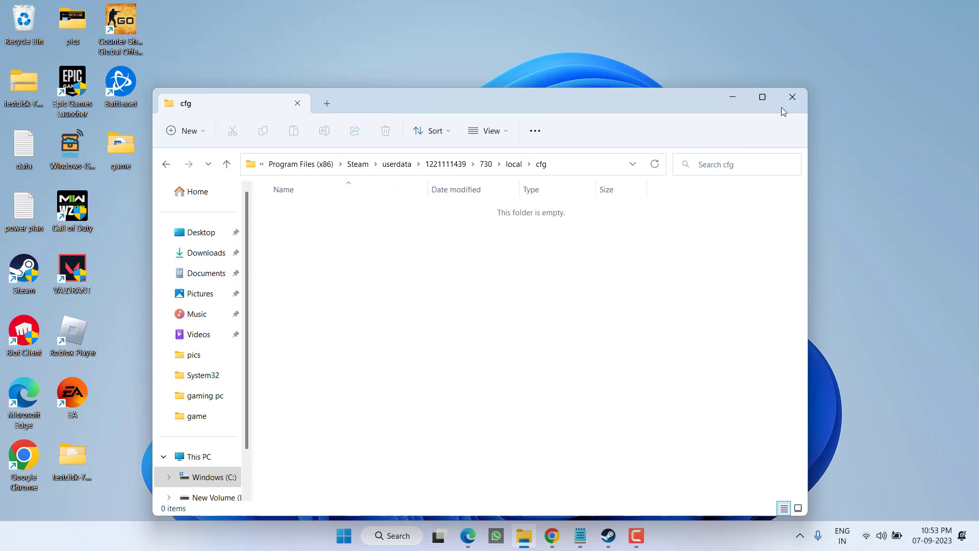
pyautogui.click(792, 97)
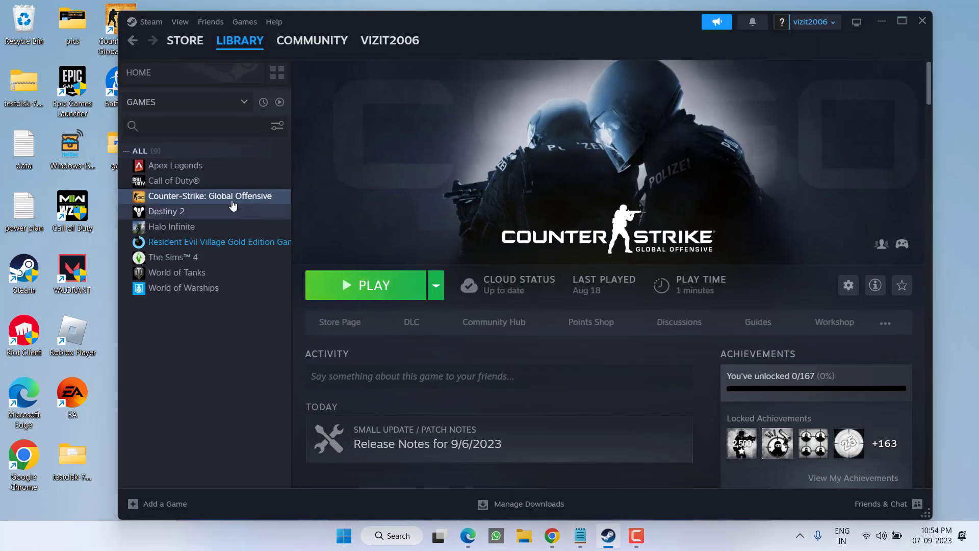
# Verify integrity of CS:GO's installed files, validating all 3224, then close Properties.
pyautogui.rightClick(210, 196)
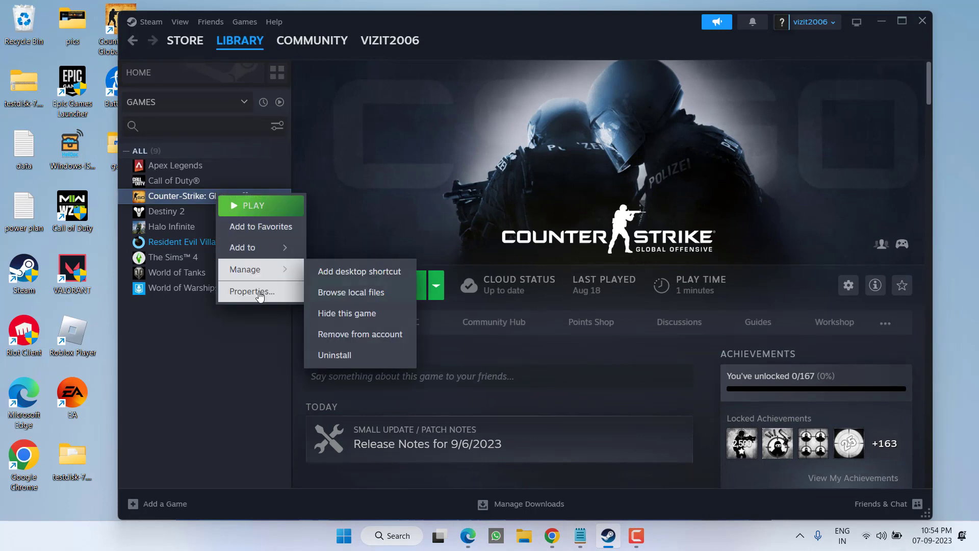
pyautogui.click(253, 292)
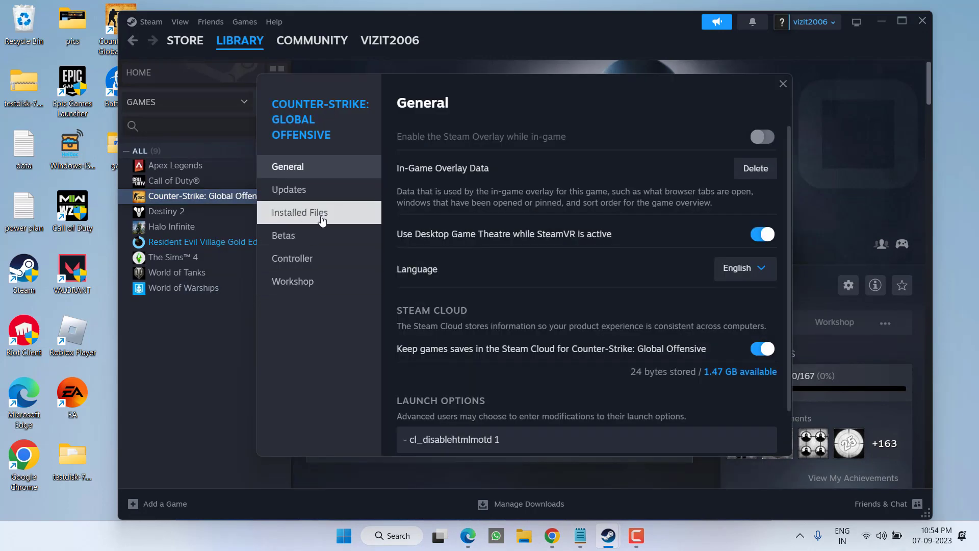
pyautogui.click(300, 212)
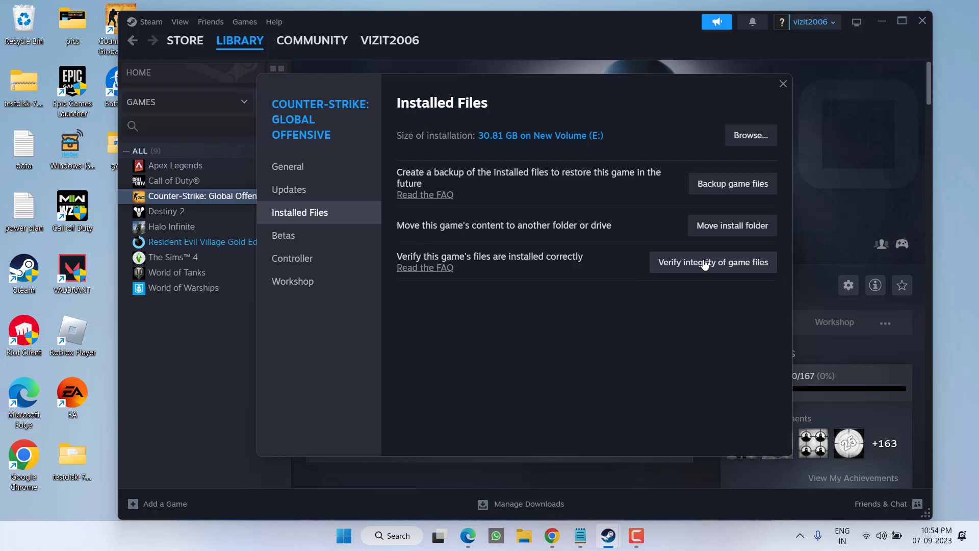
pyautogui.click(713, 261)
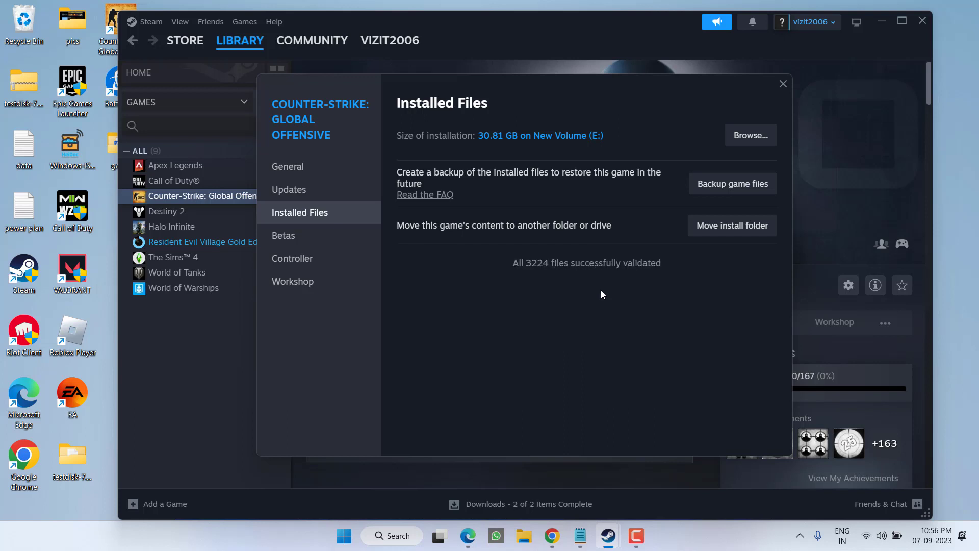
pyautogui.moveTo(782, 83)
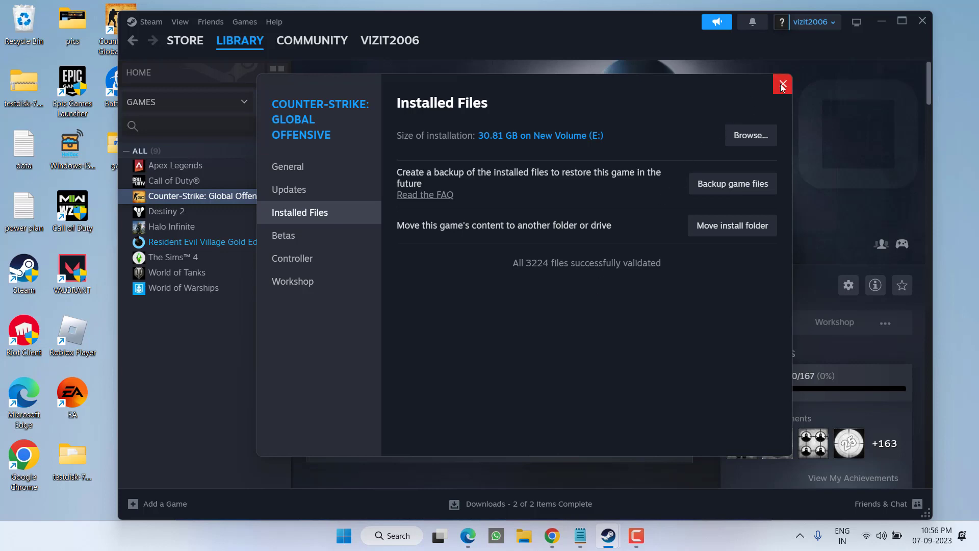
pyautogui.click(781, 84)
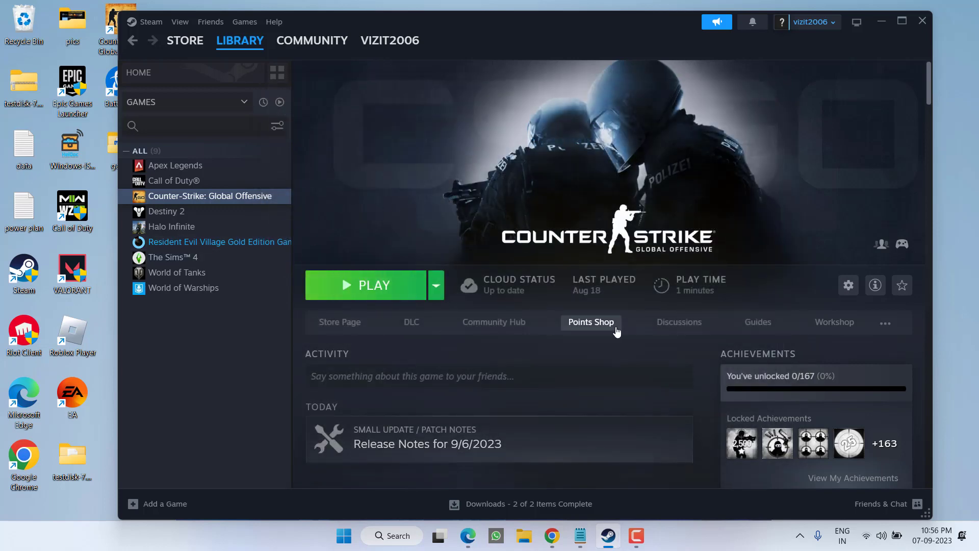
pyautogui.moveTo(618, 314)
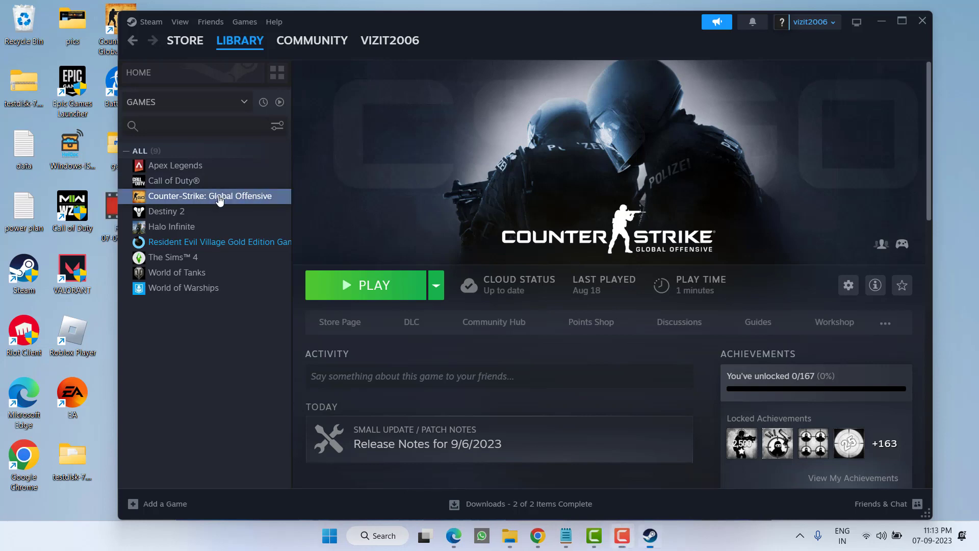
# Reopen CS:GO's Steam properties and select the existing launch option text to remove it.
pyautogui.rightClick(209, 195)
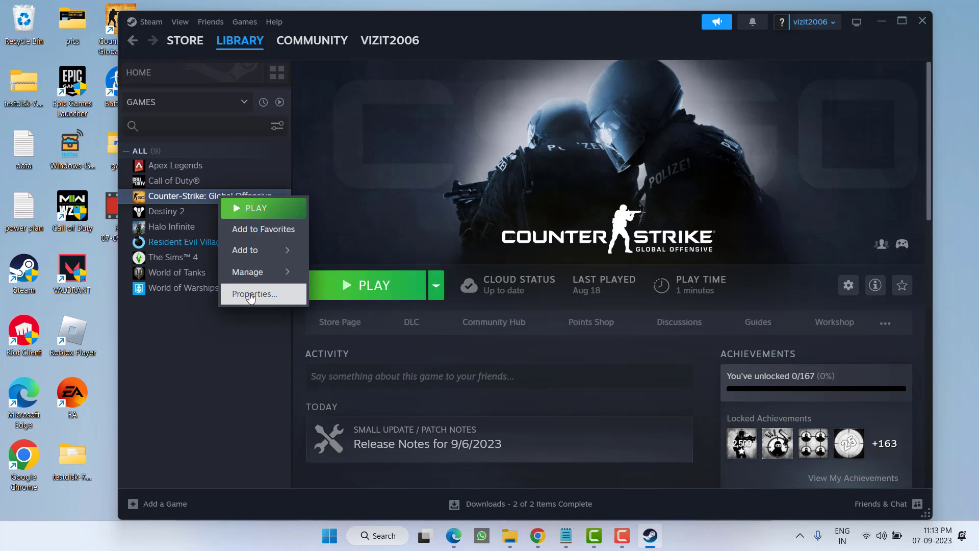
pyautogui.click(254, 294)
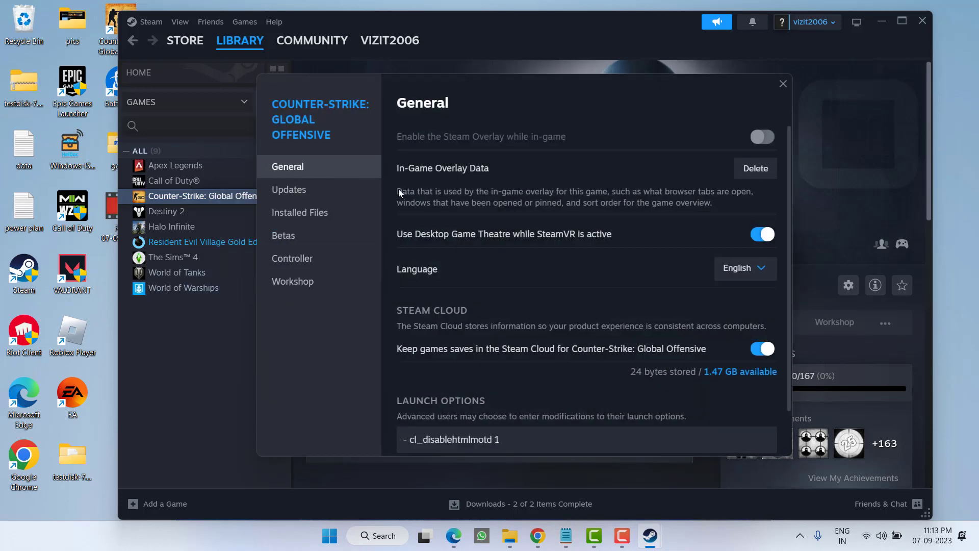
pyautogui.scroll(-3)
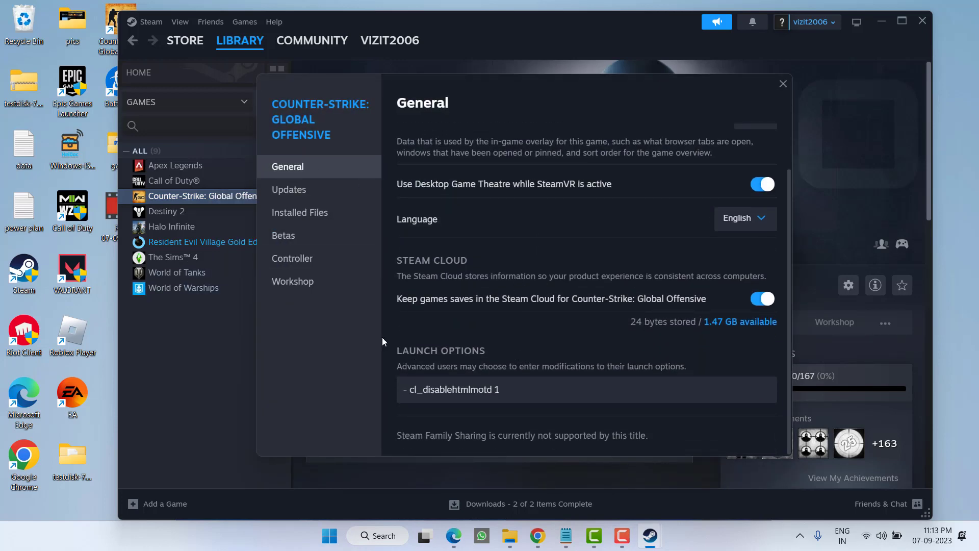
pyautogui.tripleClick(453, 390)
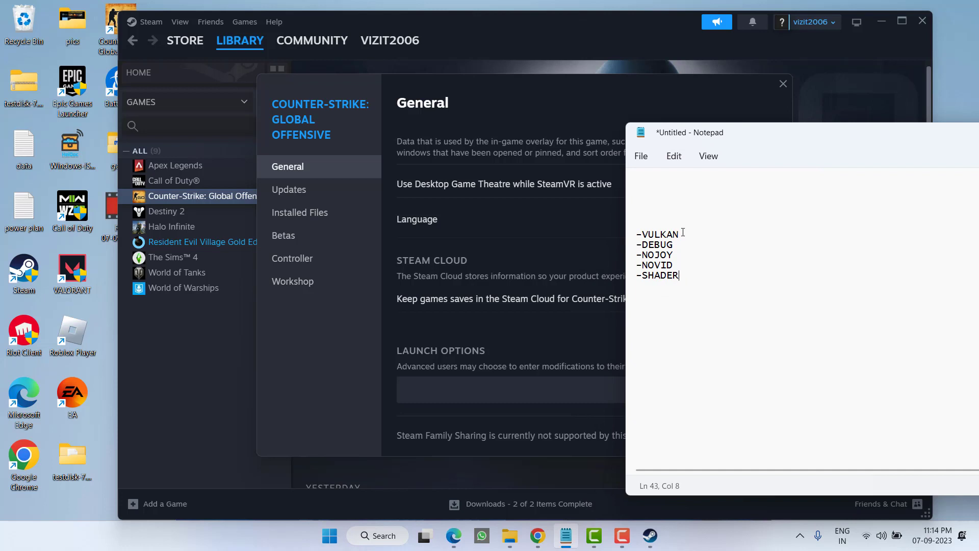
# Copy -VULKAN from the Notepad list and enter it as CS:GO's launch option.
pyautogui.doubleClick(656, 234)
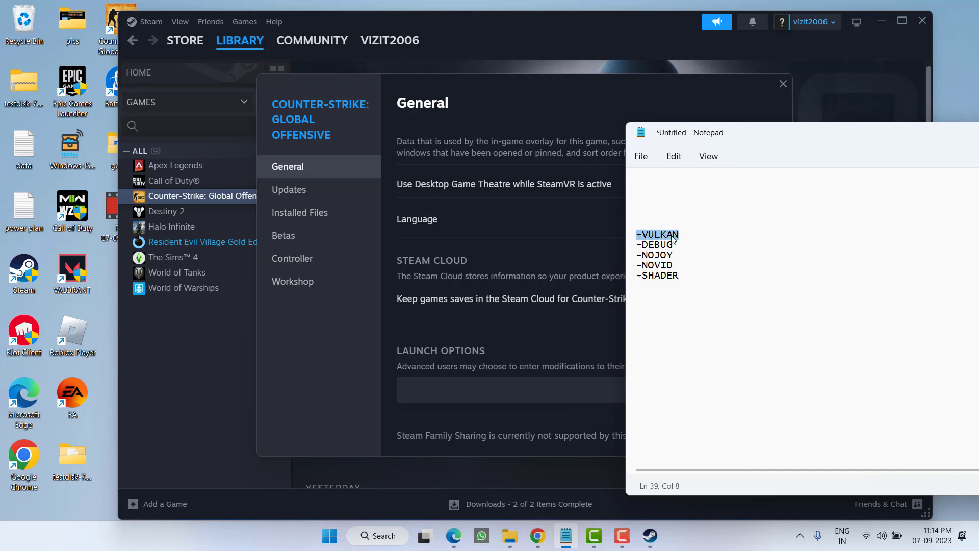
pyautogui.rightClick(668, 244)
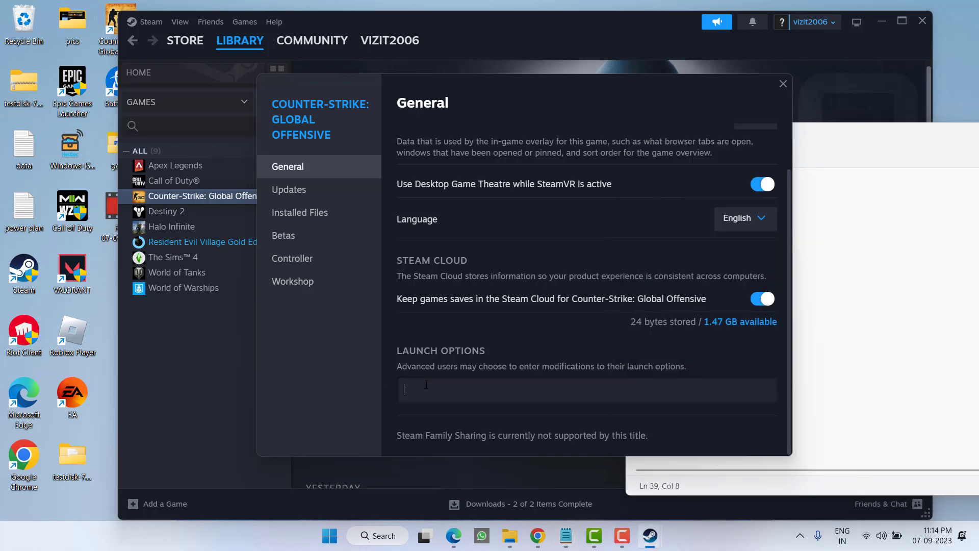
pyautogui.write('-VULKAN')
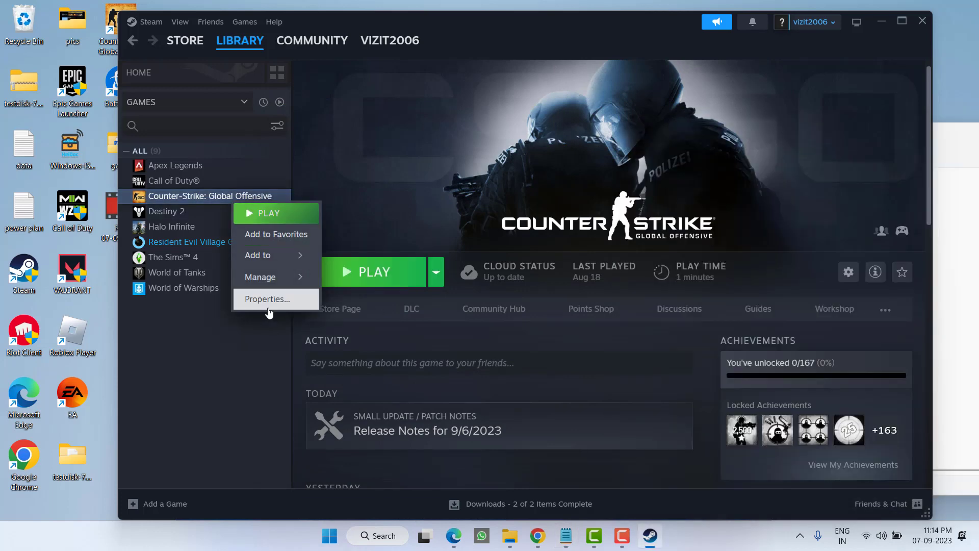
# Replace the launch option with -DEBUG and bring the Notepad list back.
pyautogui.click(266, 298)
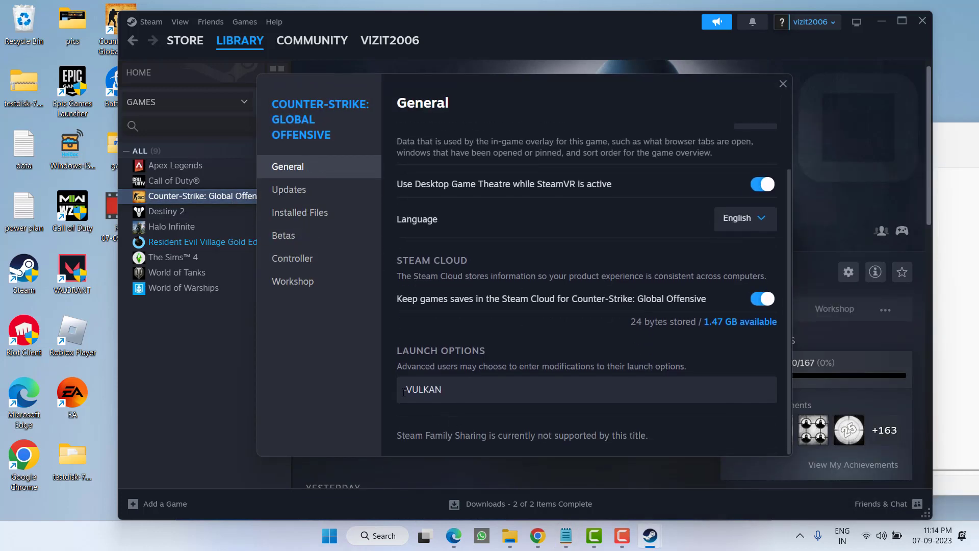
pyautogui.click(564, 536)
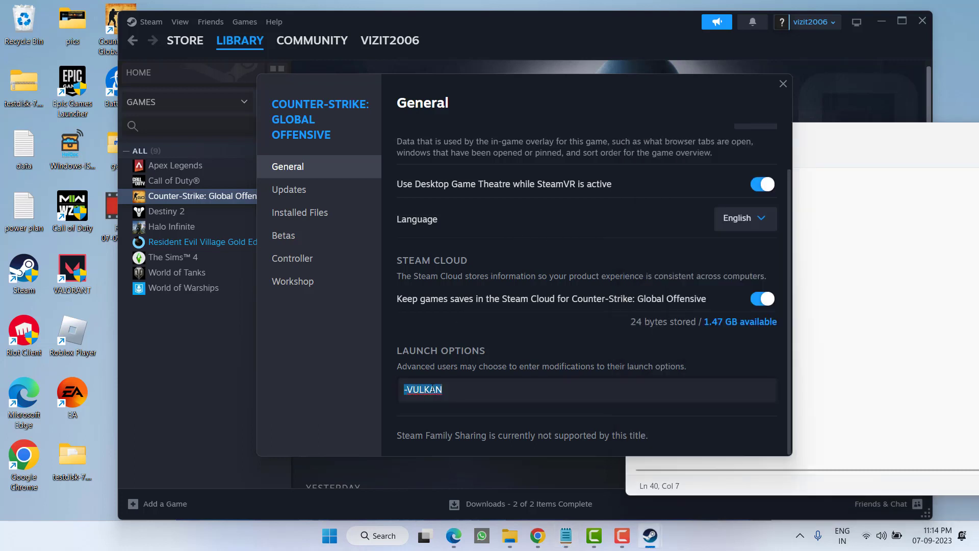
pyautogui.write('-DEBUG')
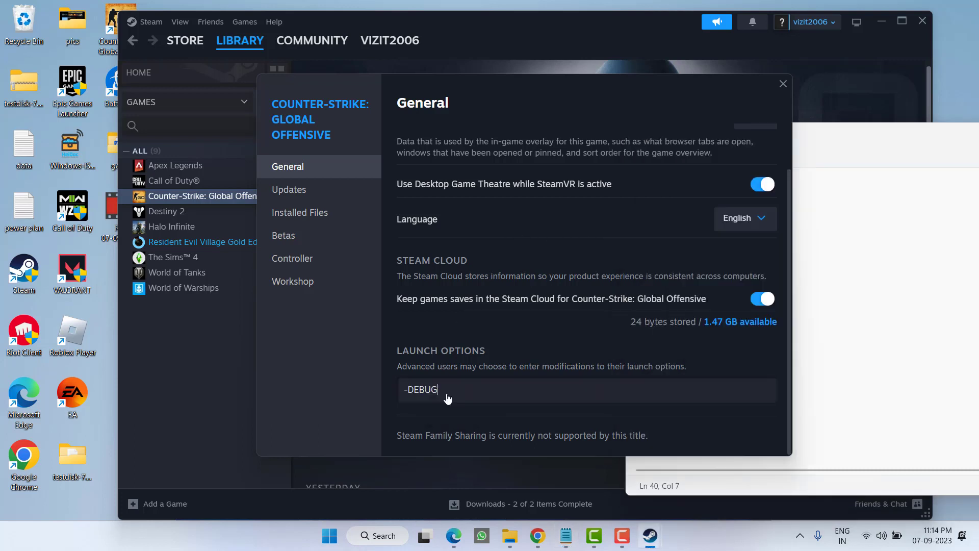
pyautogui.click(565, 536)
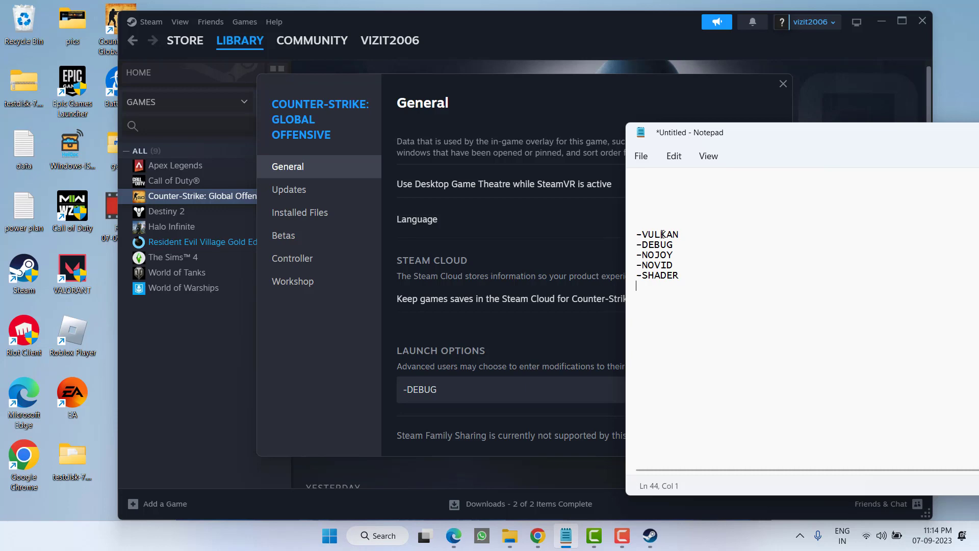
pyautogui.moveTo(806, 116)
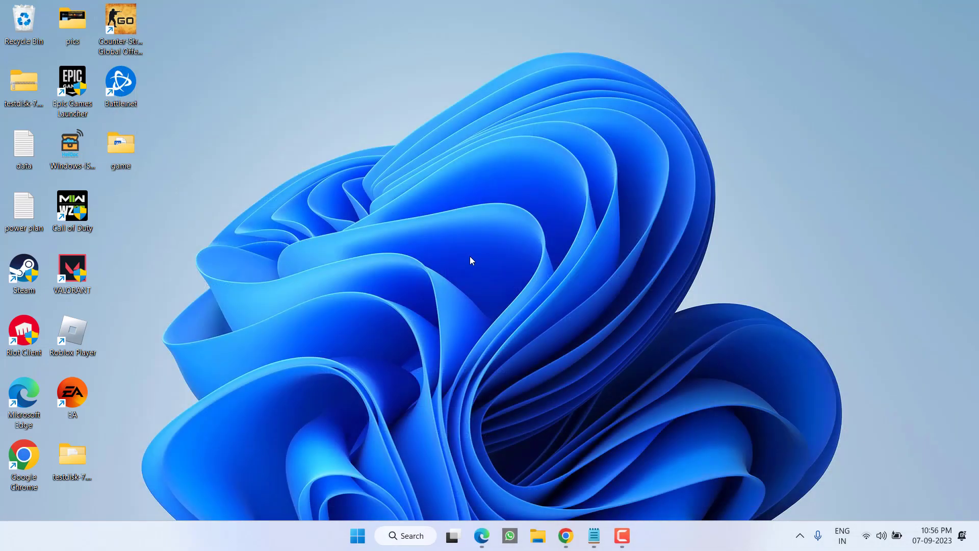
# Navigate File Explorer to C:\Windows\SysWOW64\wbem, where fastprox.dll is located.
pyautogui.click(537, 536)
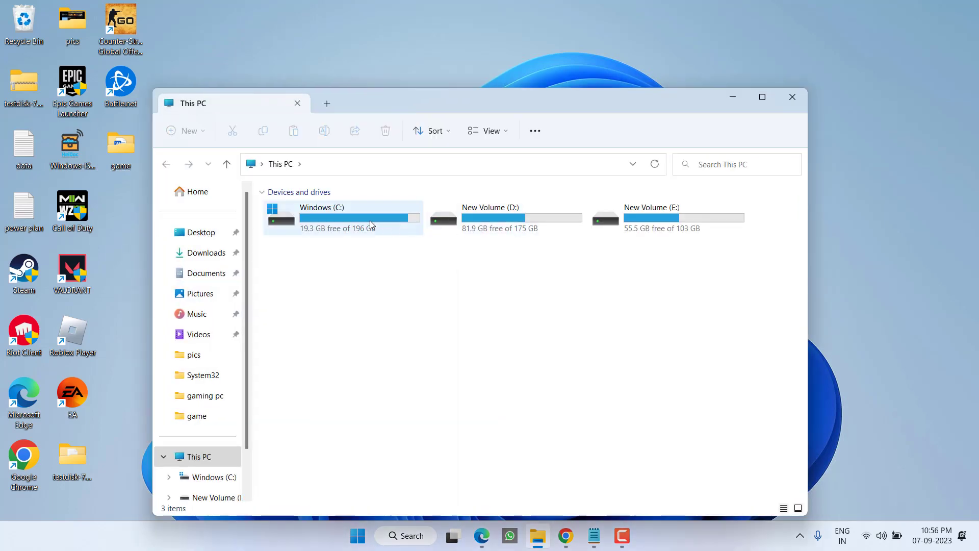
pyautogui.doubleClick(322, 218)
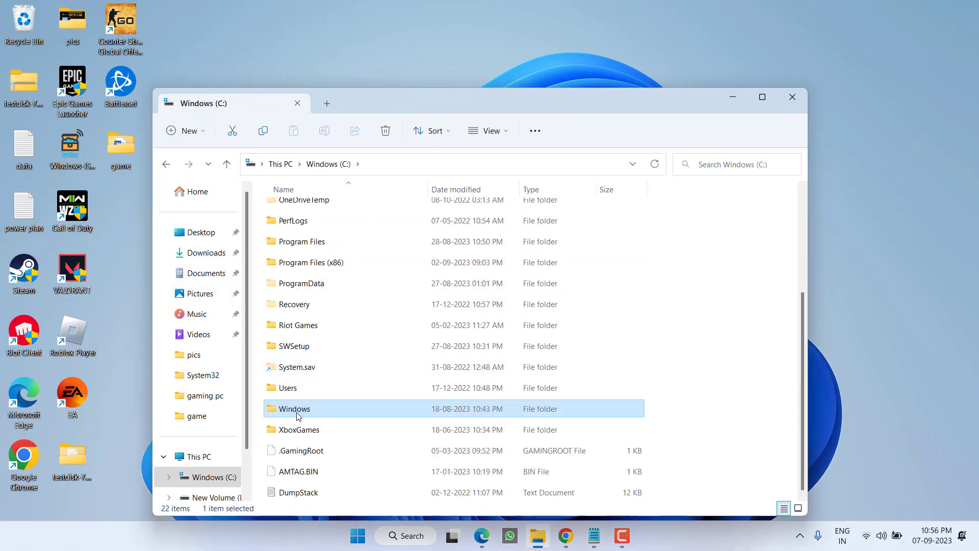
pyautogui.doubleClick(295, 409)
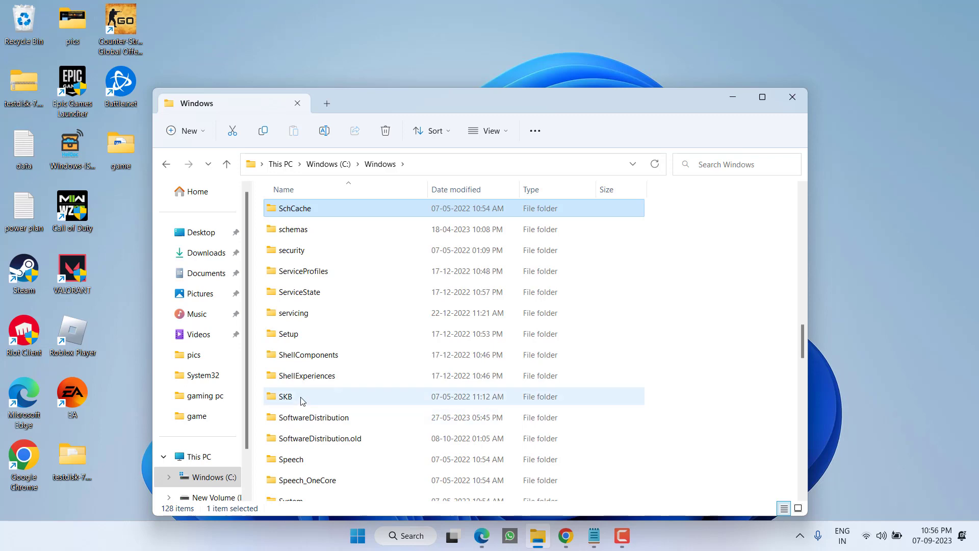
pyautogui.scroll(-3)
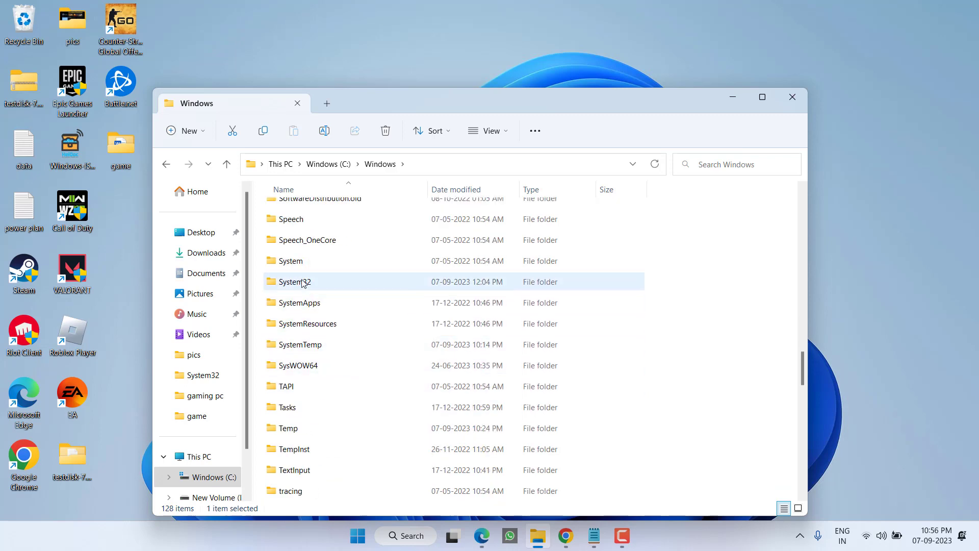
pyautogui.doubleClick(297, 365)
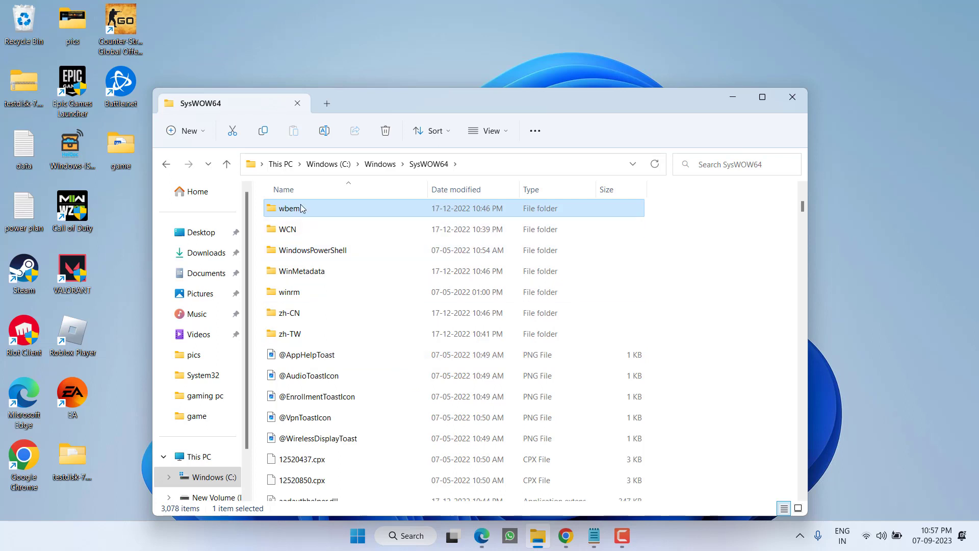
pyautogui.doubleClick(290, 208)
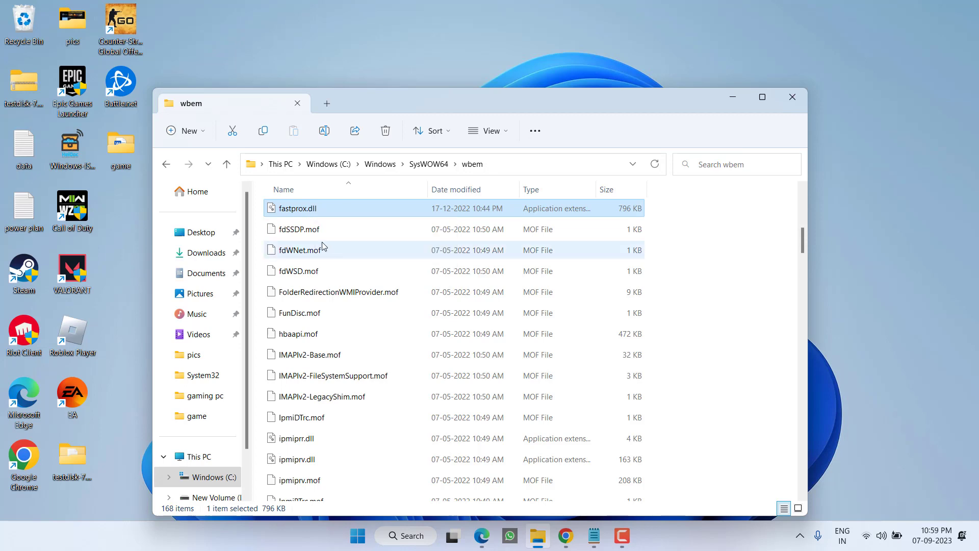
# Change fastprox.dll's owner to the account VIZIT BANGE in Advanced Security settings.
pyautogui.rightClick(297, 208)
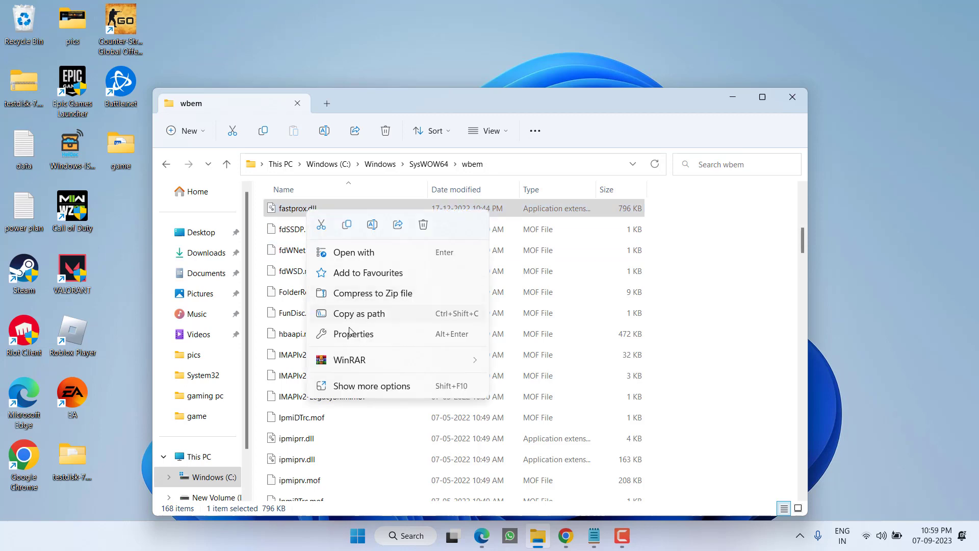
pyautogui.click(354, 334)
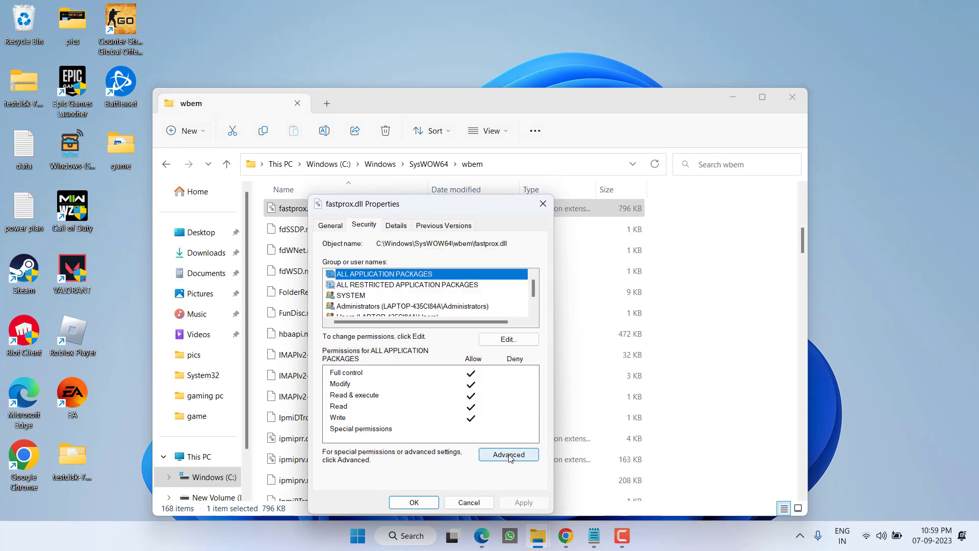
pyautogui.click(509, 454)
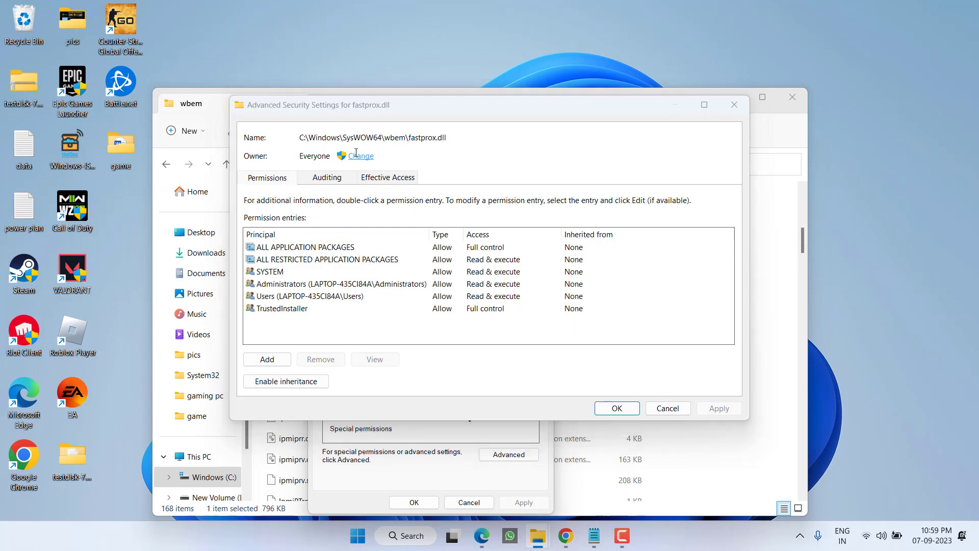
pyautogui.click(359, 155)
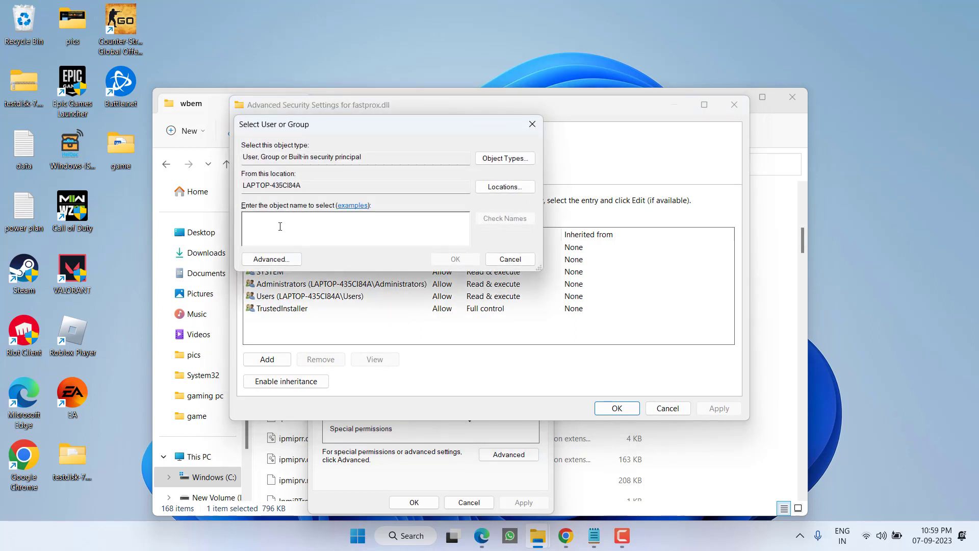
pyautogui.write('VIZIT BANGE')
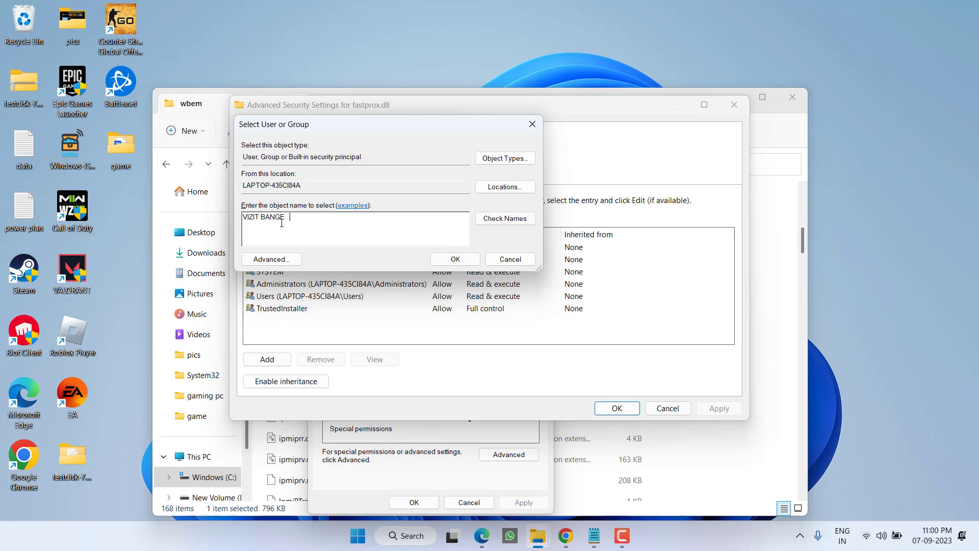
pyautogui.click(504, 218)
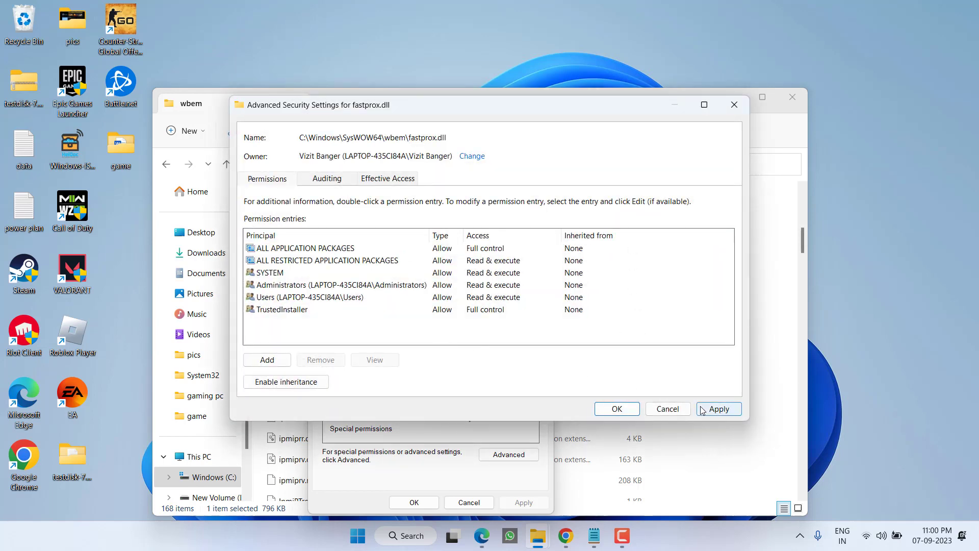
pyautogui.click(719, 408)
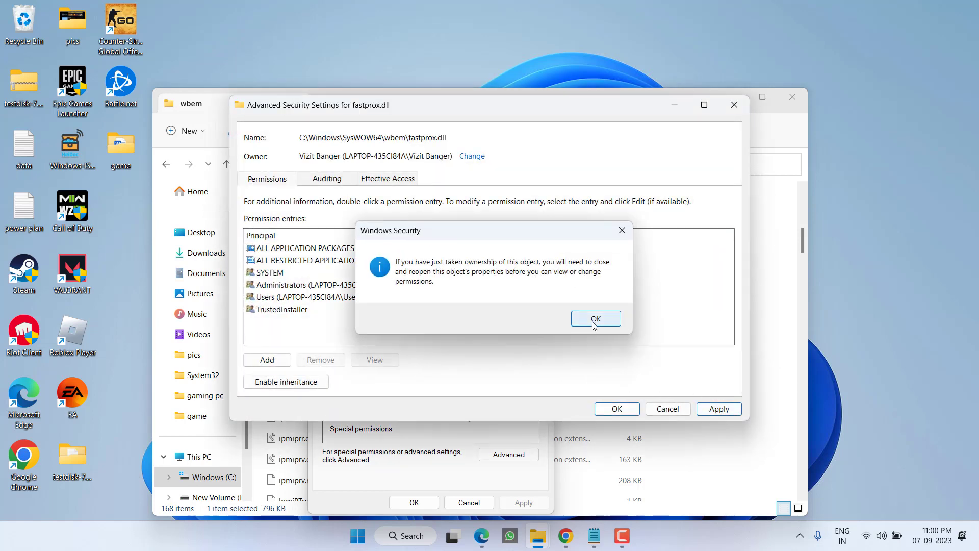
pyautogui.click(594, 319)
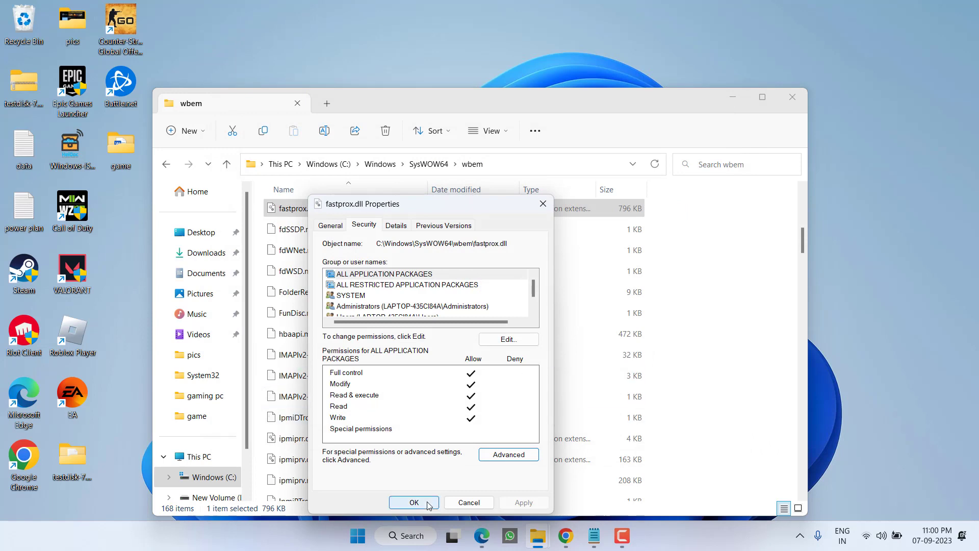
# Close fastprox.dll's properties and try renaming the file with a .OLD suffix.
pyautogui.click(412, 502)
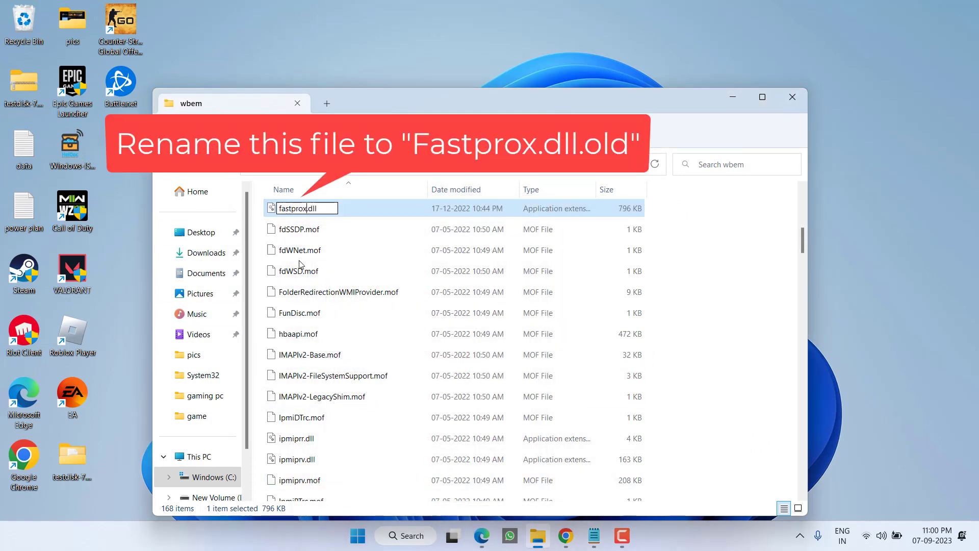
pyautogui.write('.OLD')
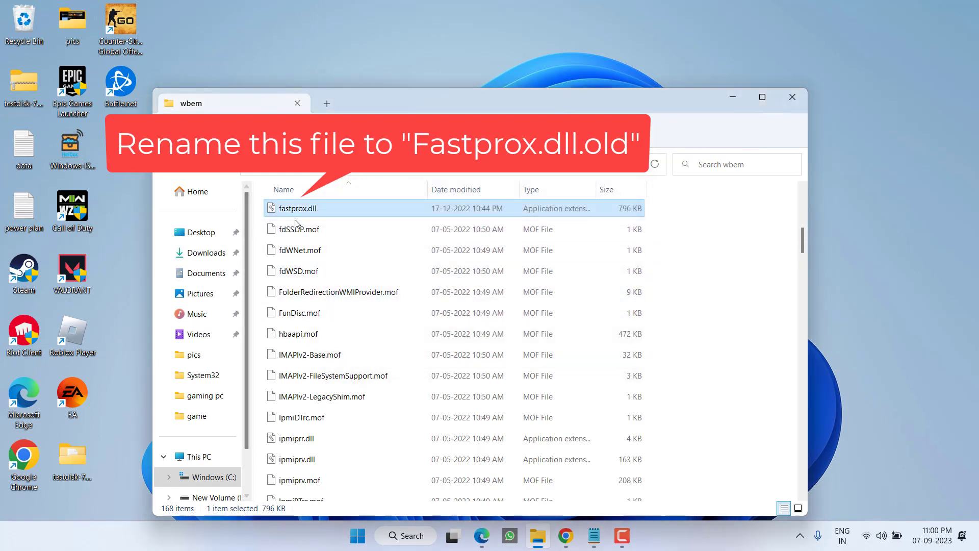
pyautogui.rightClick(298, 208)
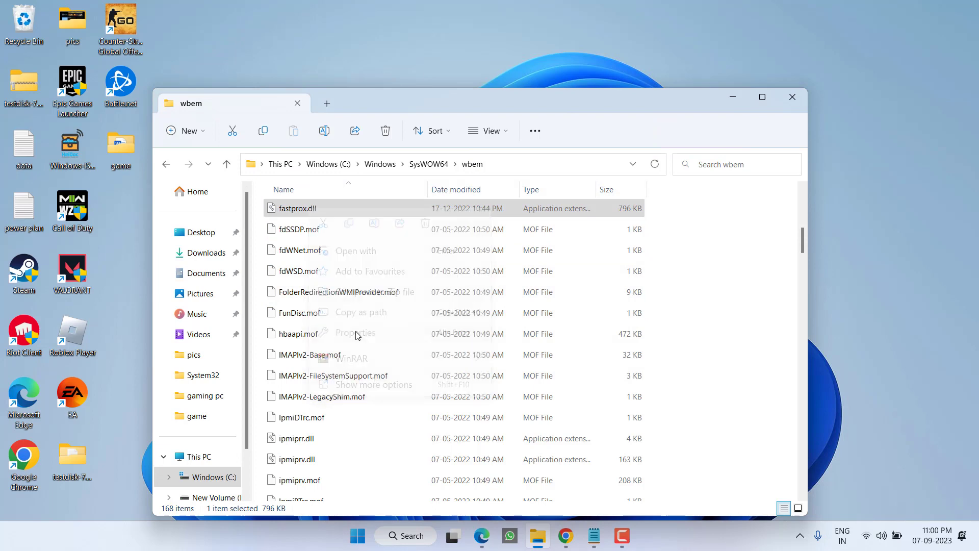
# Tick Full control for Users and SYSTEM in fastprox.dll's Security permissions, review Administrators, and apply.
pyautogui.click(355, 332)
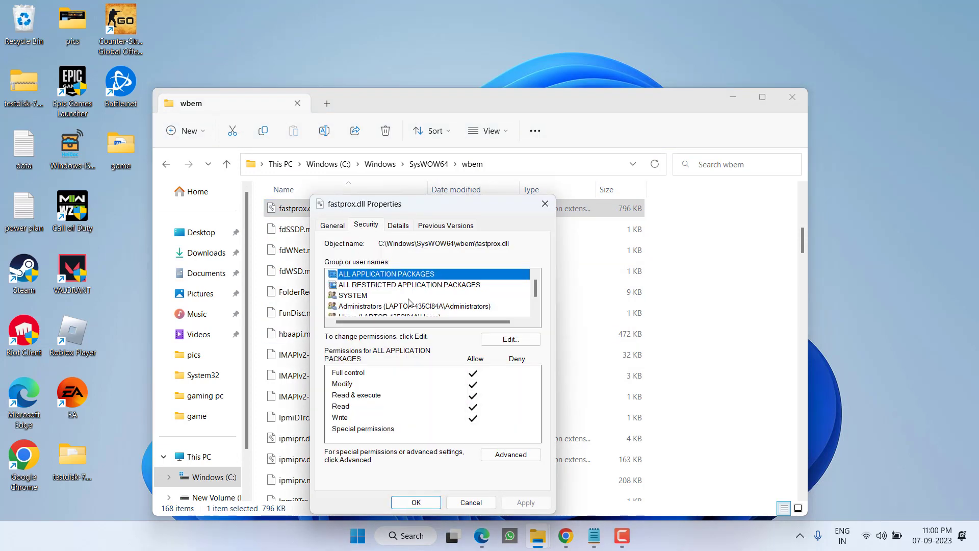
pyautogui.click(510, 339)
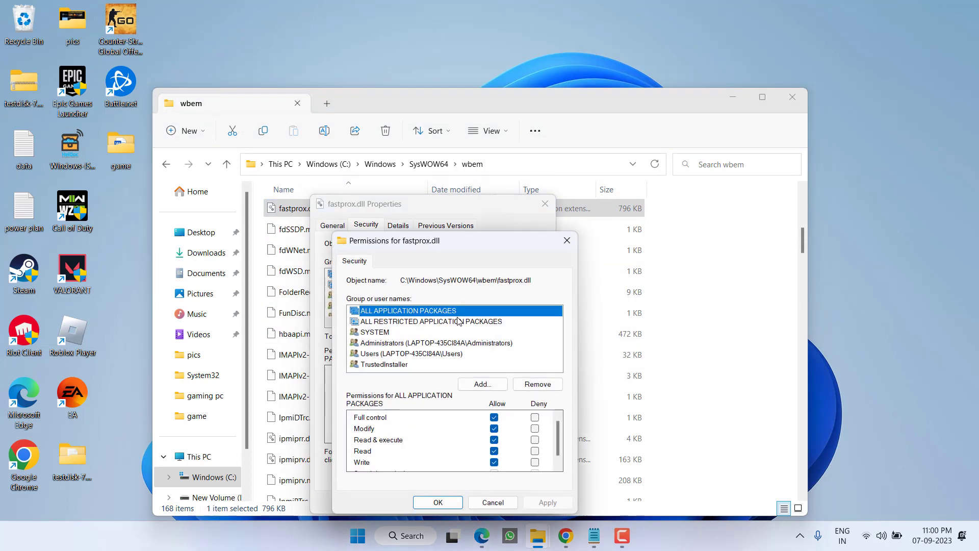
pyautogui.click(411, 353)
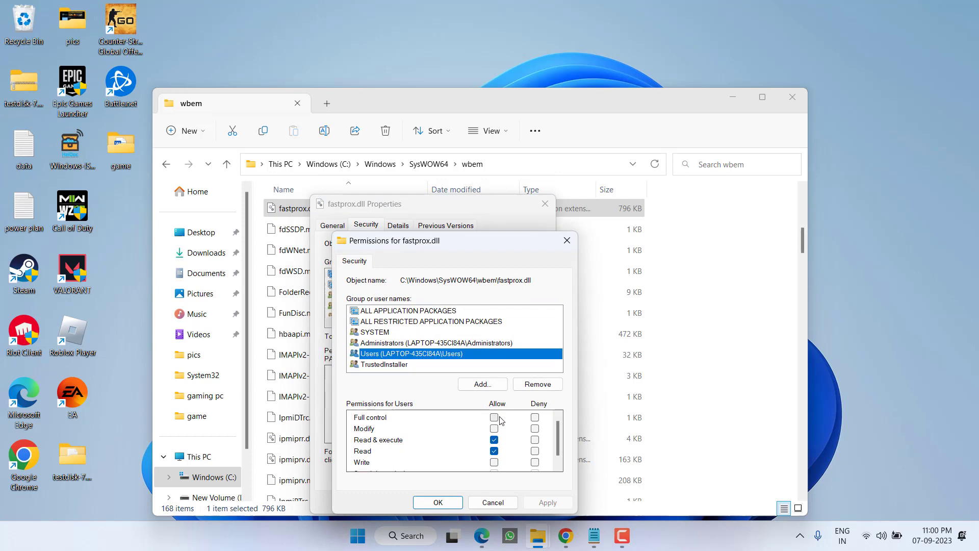
pyautogui.click(494, 417)
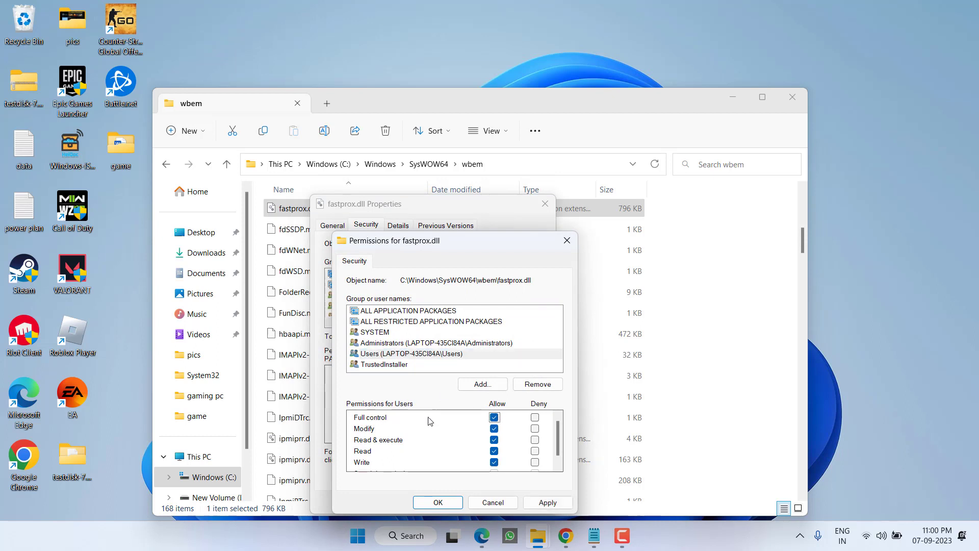
pyautogui.click(373, 331)
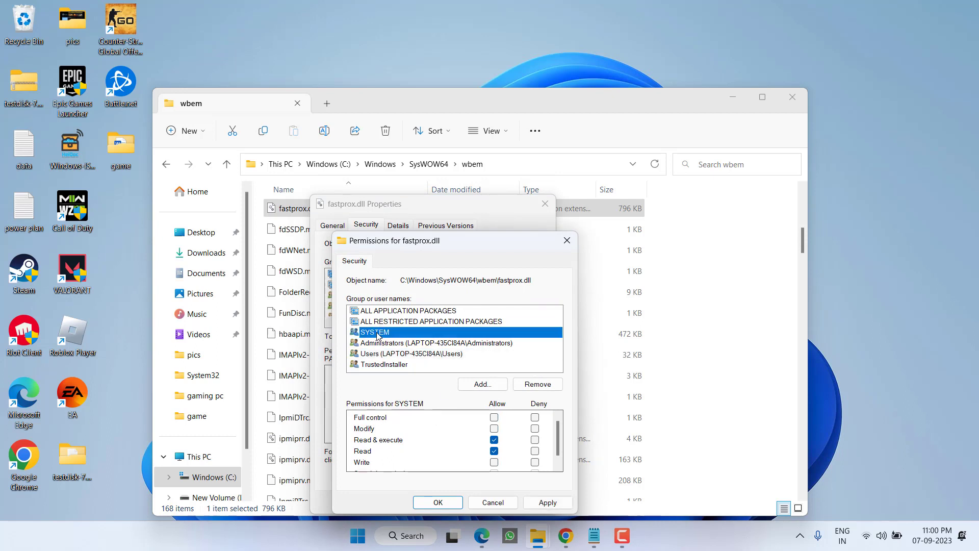
pyautogui.click(494, 417)
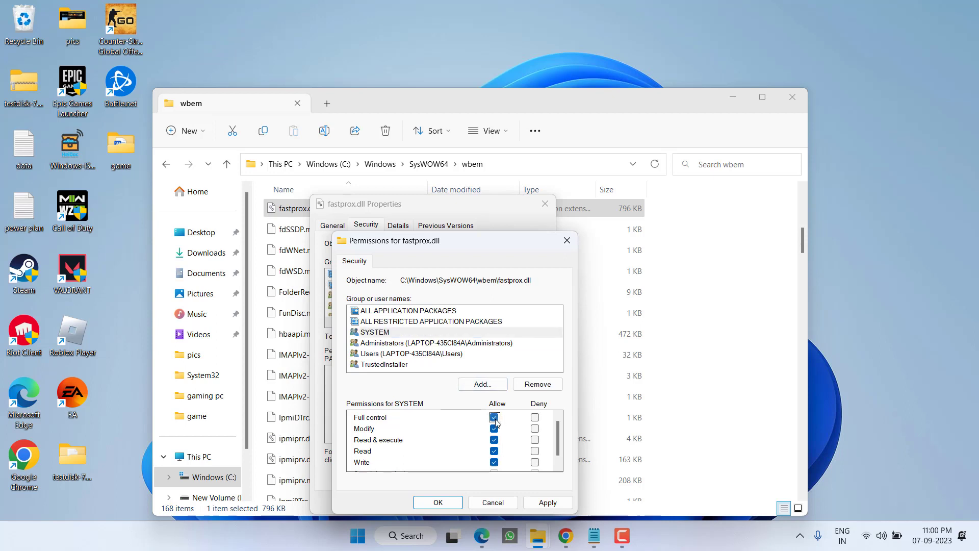
pyautogui.click(438, 343)
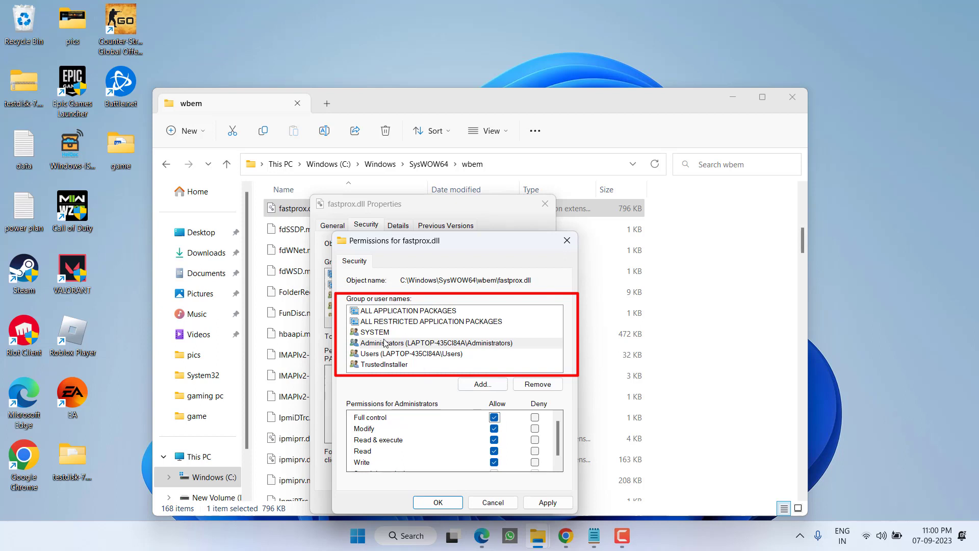
pyautogui.click(430, 321)
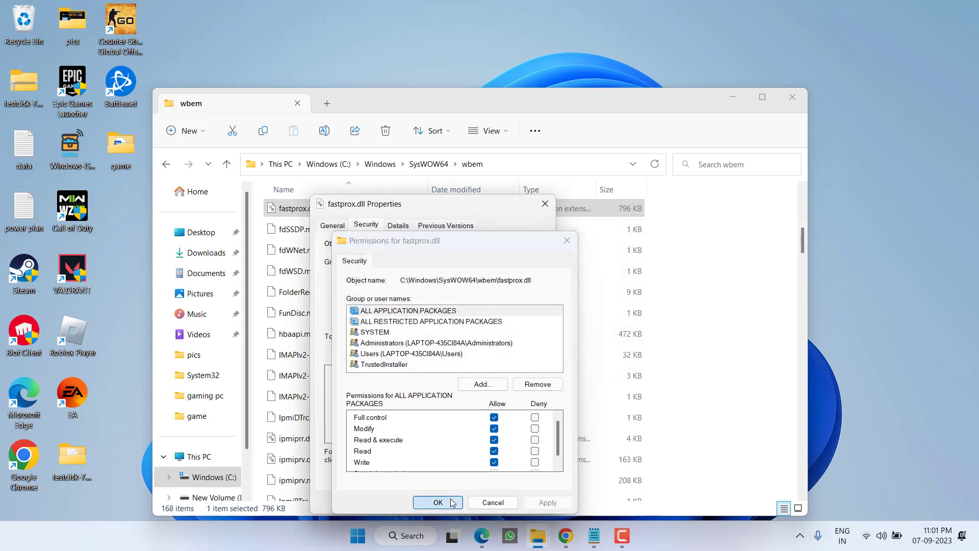
pyautogui.click(437, 502)
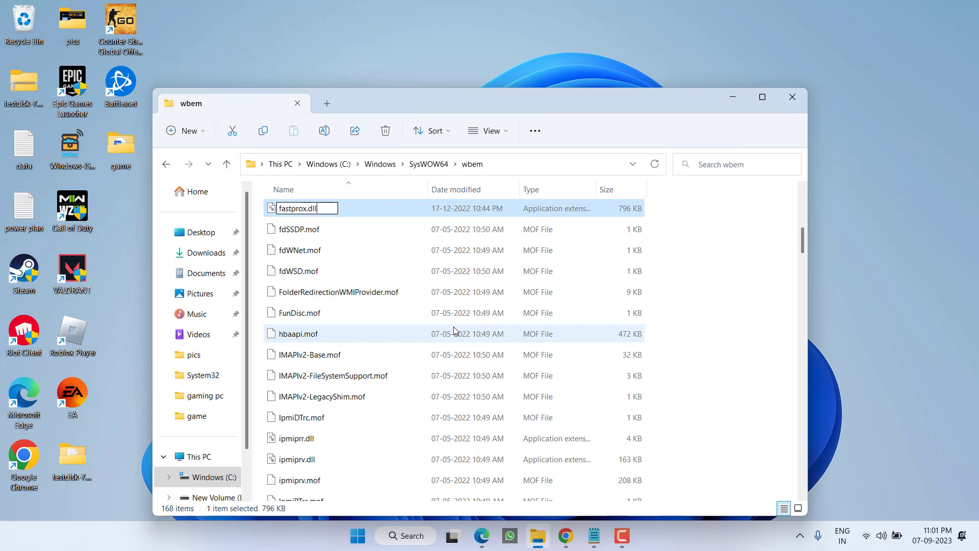
# Confirm renaming fastprox.dll to fastprox.dll.OLD.
pyautogui.write('.OLD')
pyautogui.press('Enter')
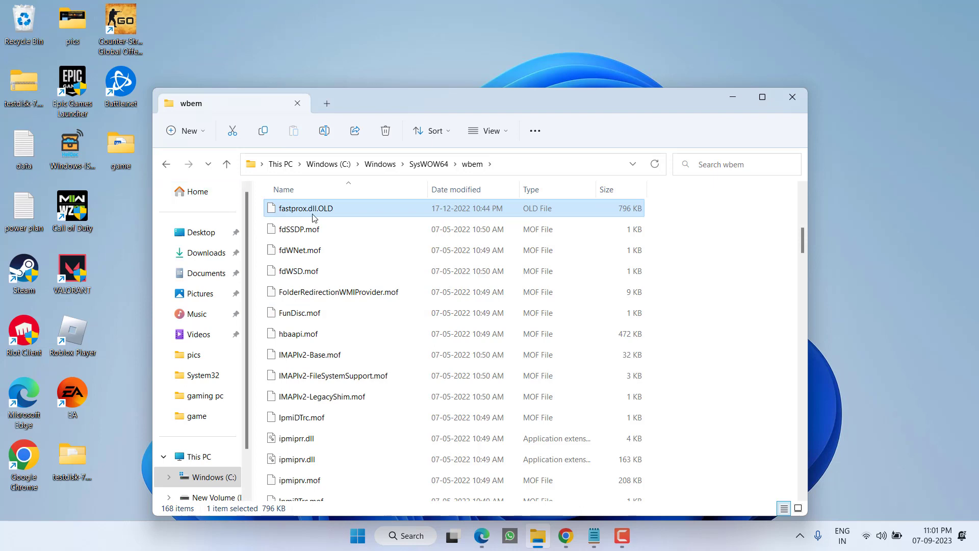
pyautogui.moveTo(740, 92)
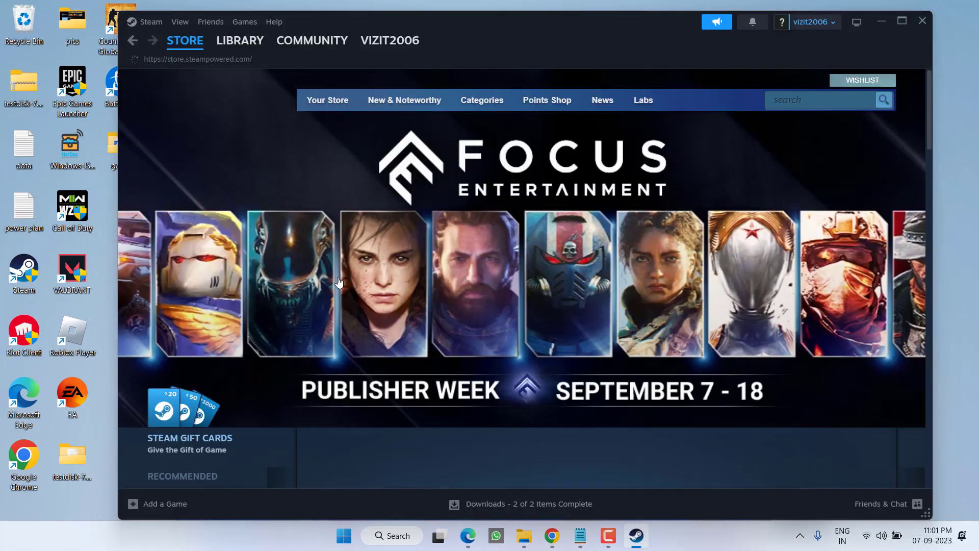
# Select Counter-Strike: Global Offensive in the Steam library to show its game page.
pyautogui.click(240, 40)
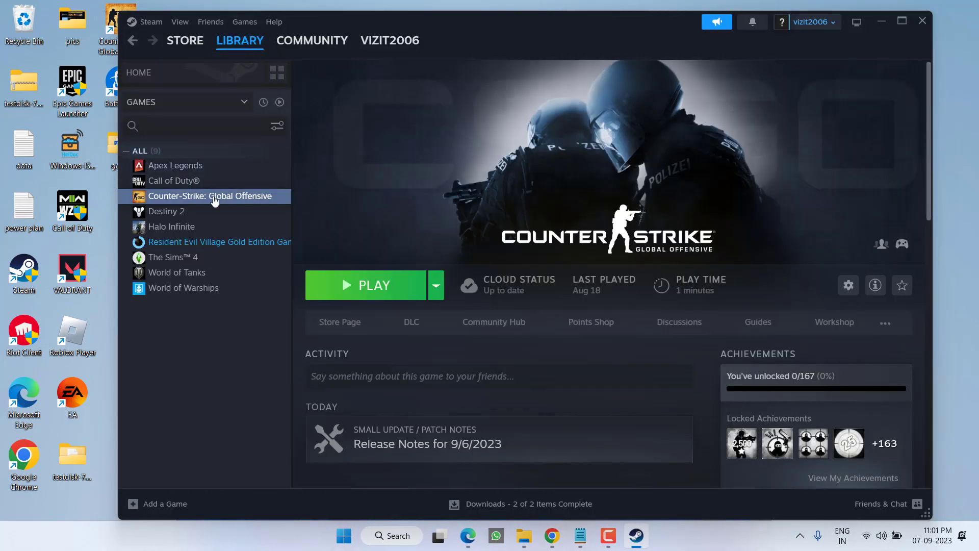